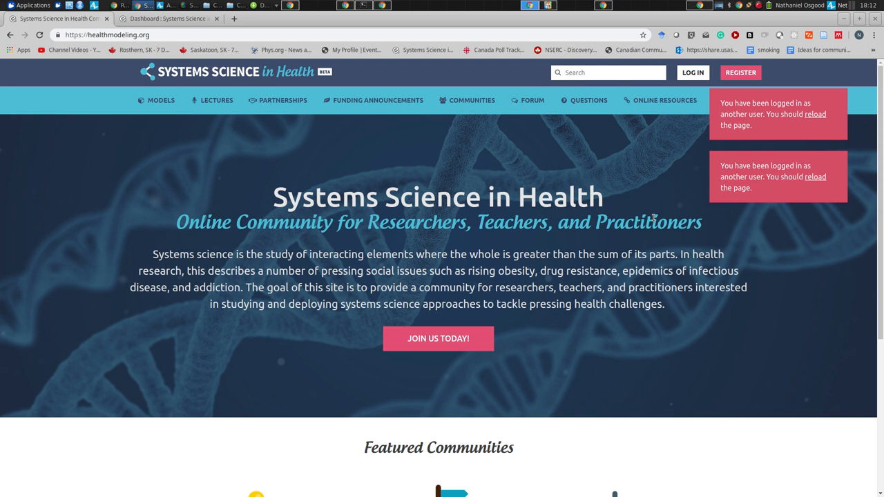
- Browse the current page, then go to the All lectures listing from the navigation bar
scroll("down", 3)
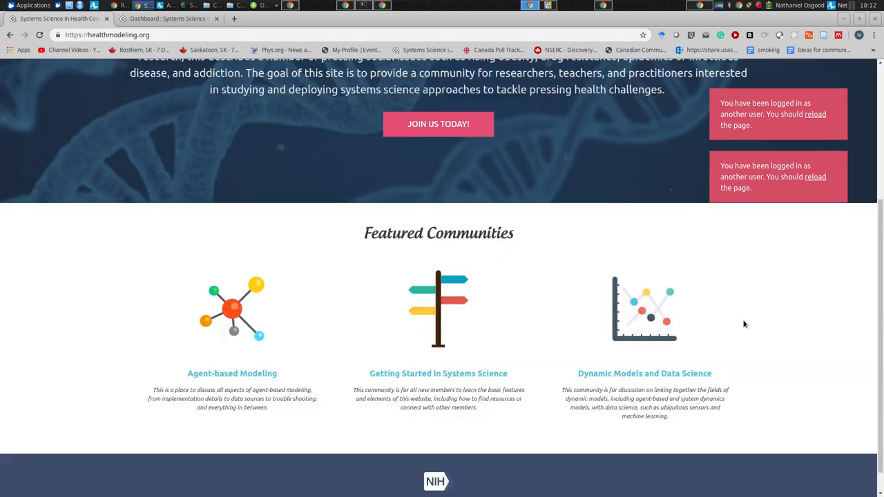
scroll("up", 3)
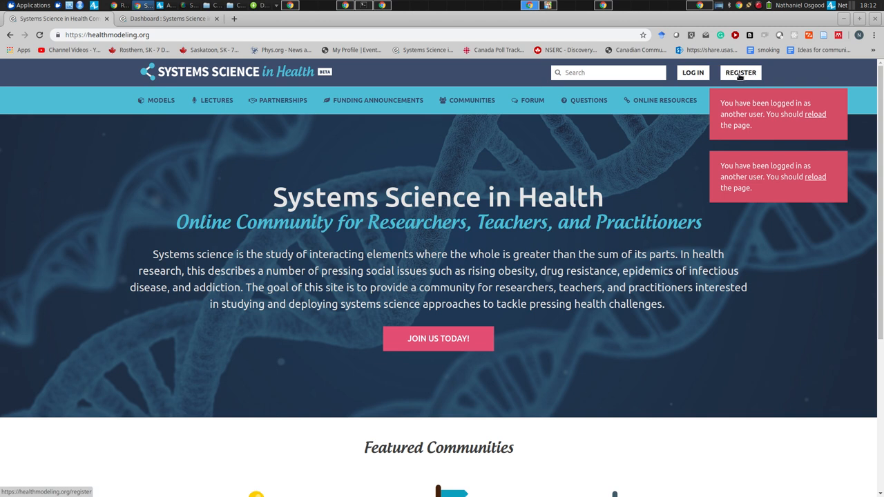
left_click(721, 81)
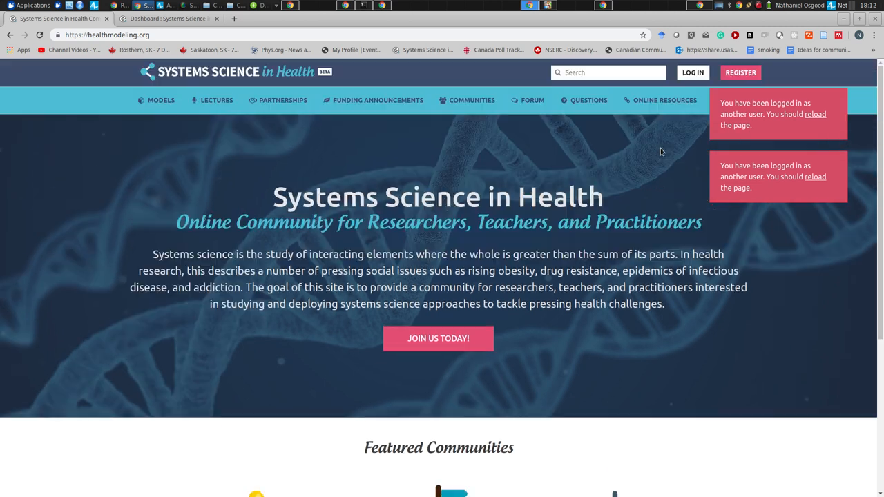
scroll("down", 3)
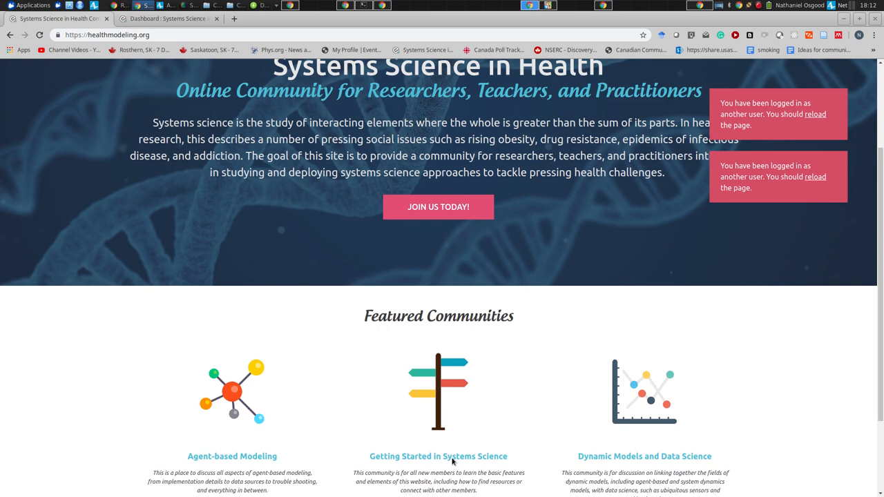
scroll("up", 3)
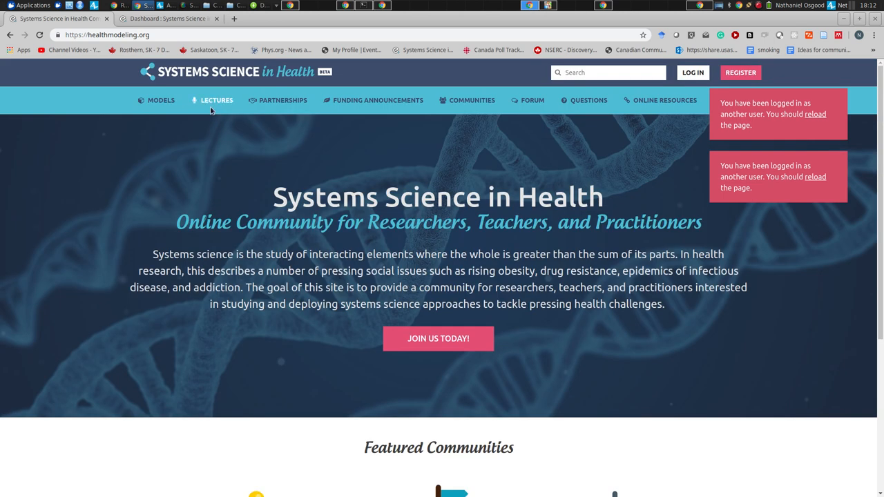
left_click(215, 100)
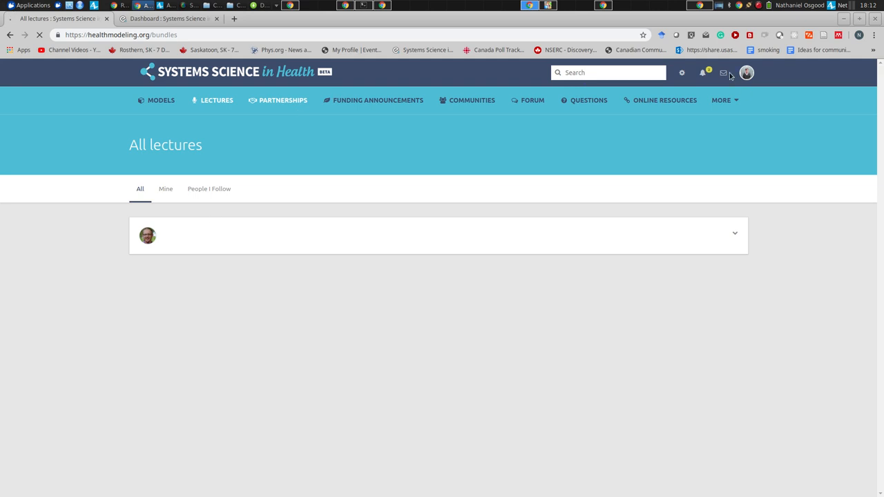
mouse_move(666, 86)
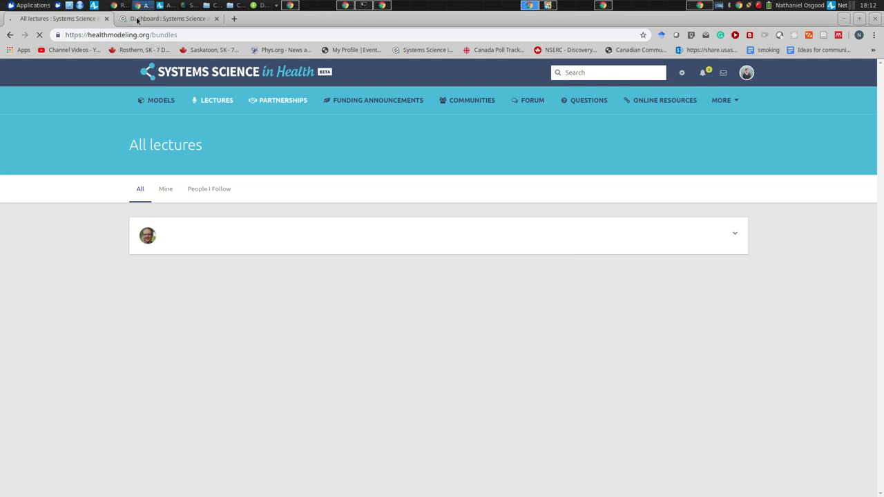
mouse_move(74, 166)
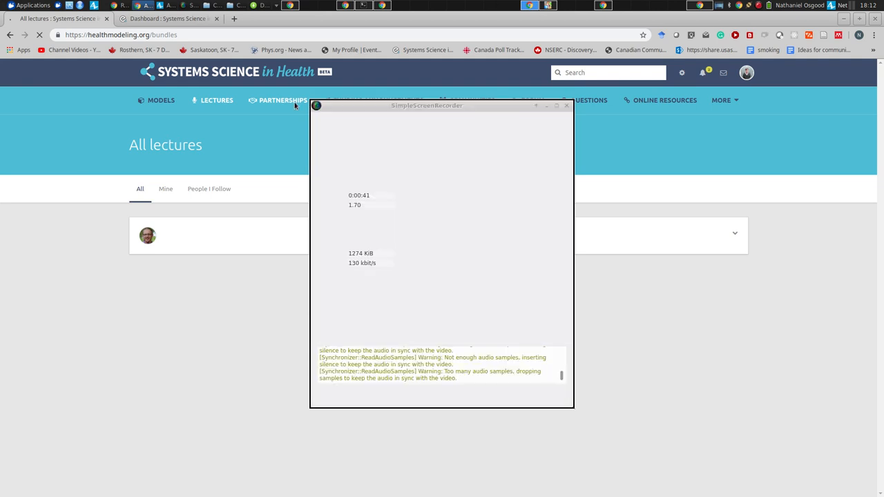
mouse_move(505, 22)
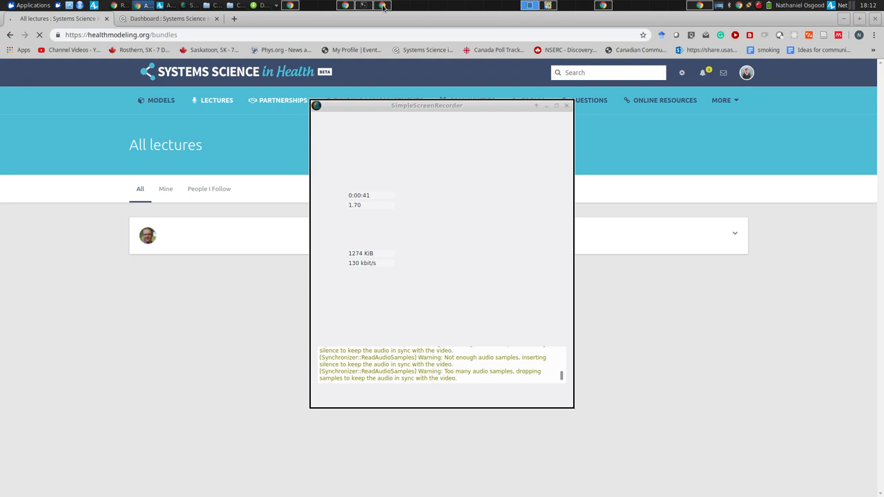
mouse_move(378, 12)
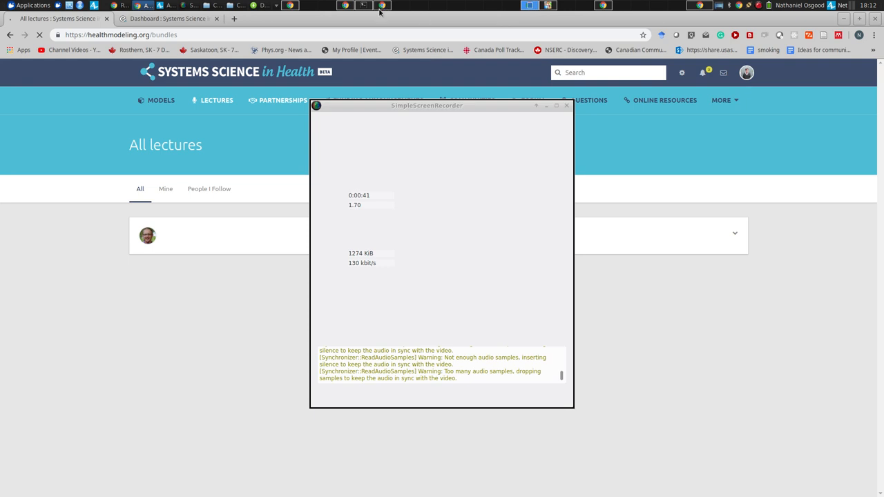
- Bring up the signed-in healthmodeling.org dashboard with its funding, lectures, models and forum sections
left_click(566, 105)
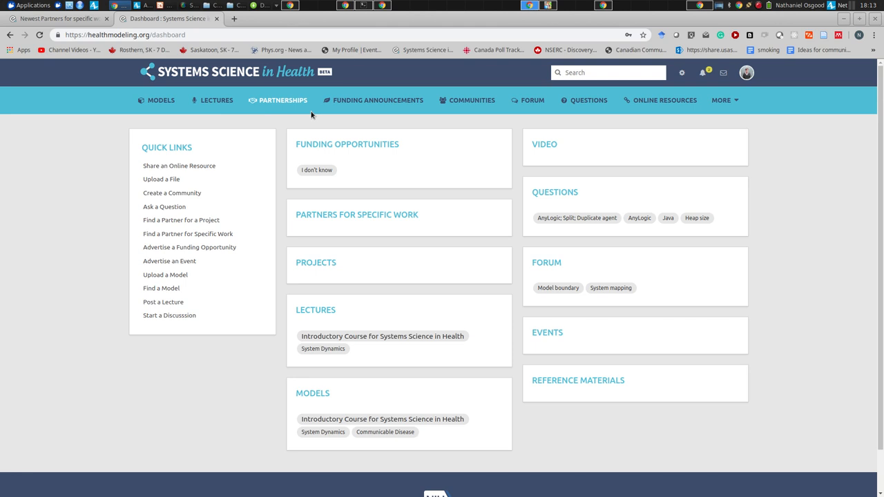
mouse_move(699, 71)
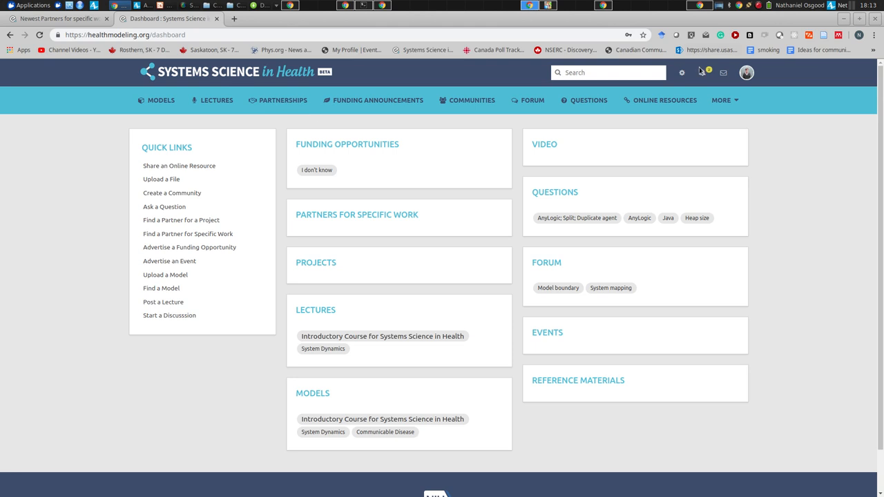
mouse_move(746, 72)
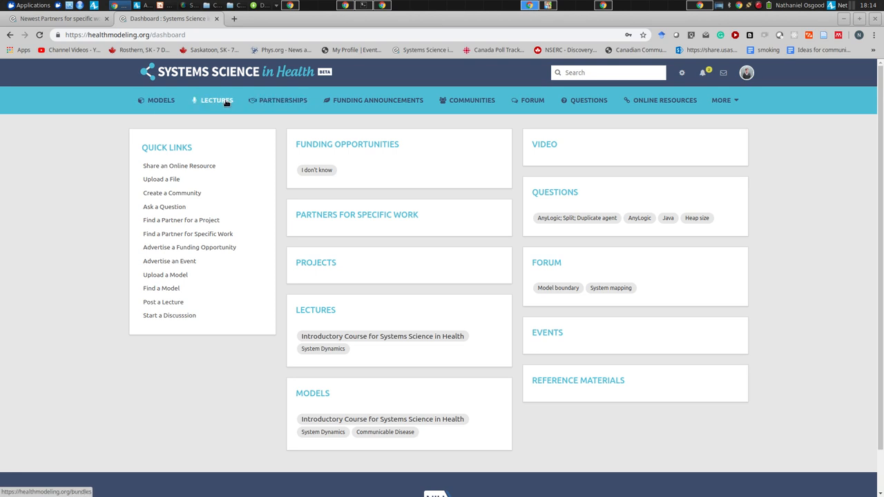
- Load the All lectures listing showing the Introductory Course lectures, starting with Network Science Primer
left_click(215, 99)
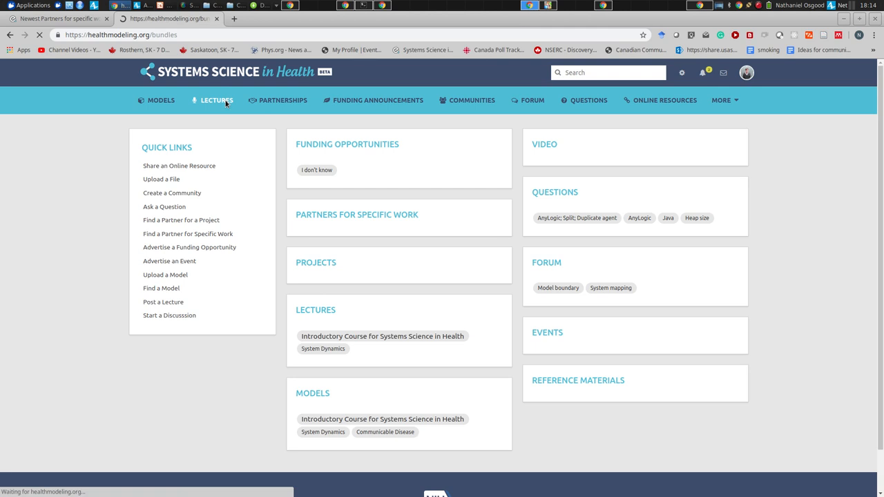
left_click(215, 99)
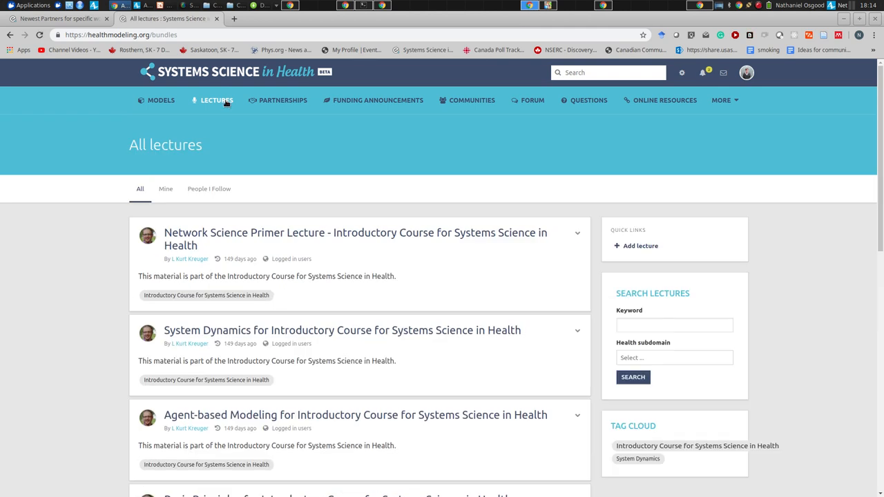
mouse_move(160, 99)
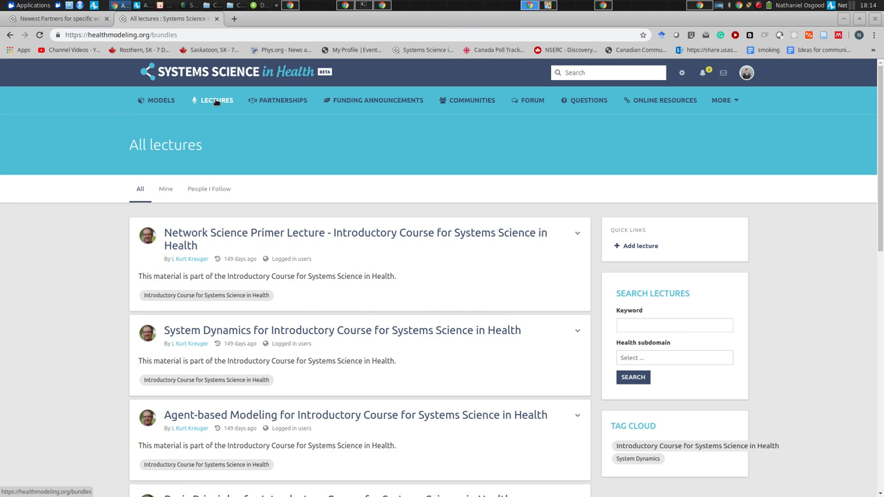
- View the Models page and browse its course models such as Network SIR ABM and Basic SIR ABM
left_click(160, 99)
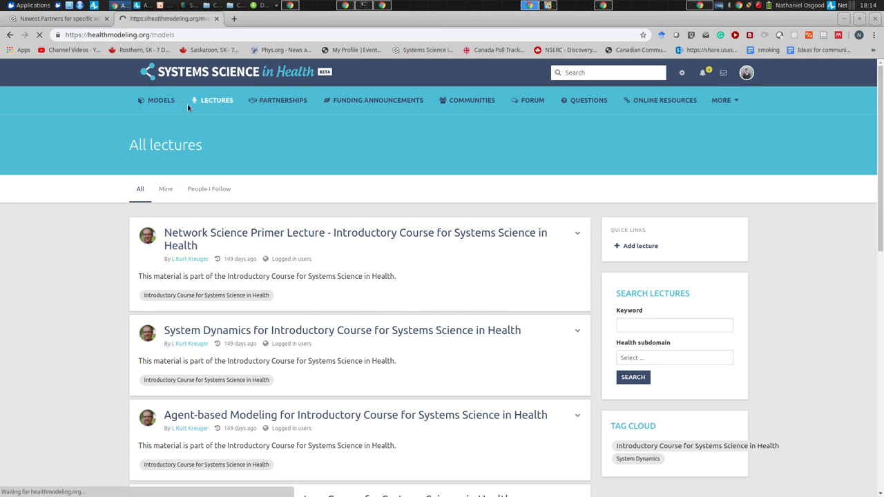
left_click(161, 99)
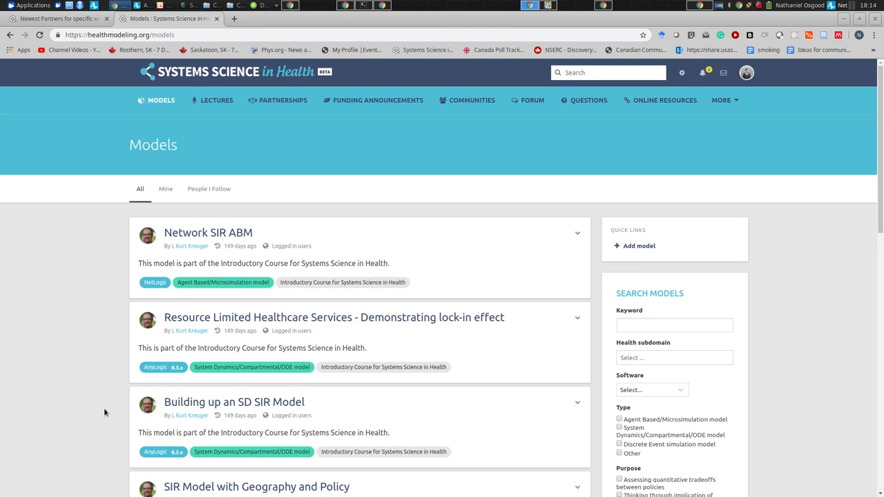
scroll("down", 3)
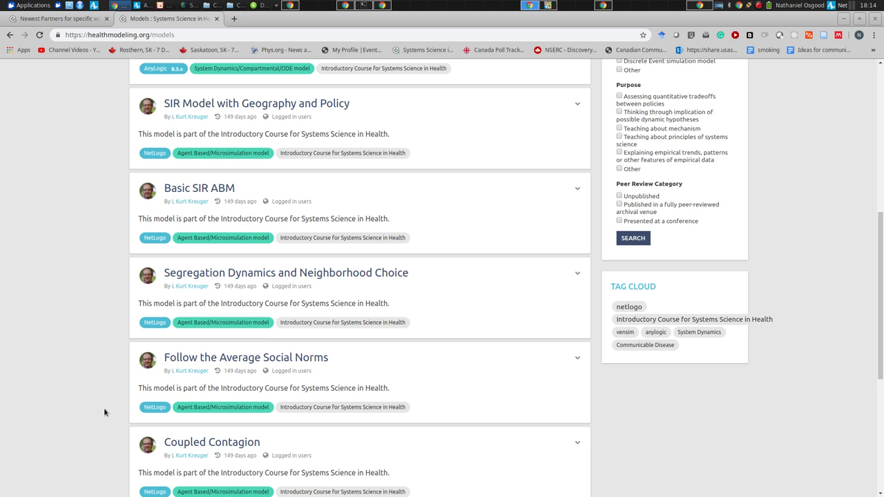
mouse_move(207, 331)
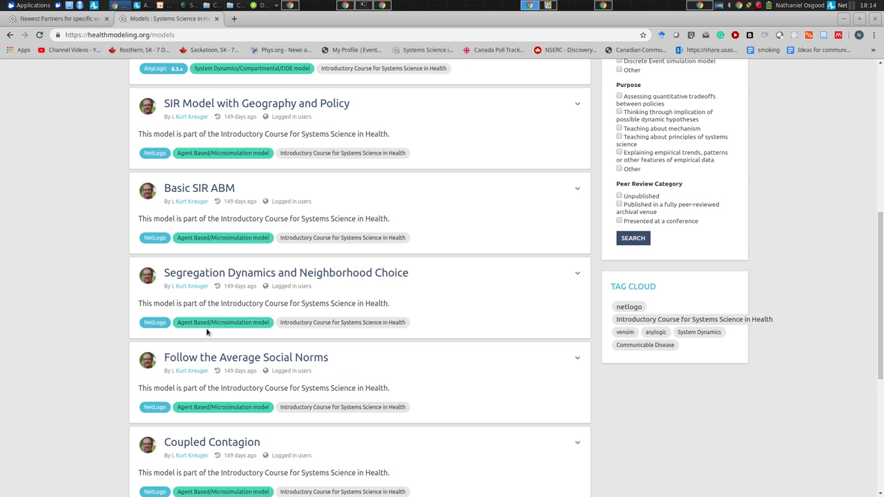
scroll("up", 3)
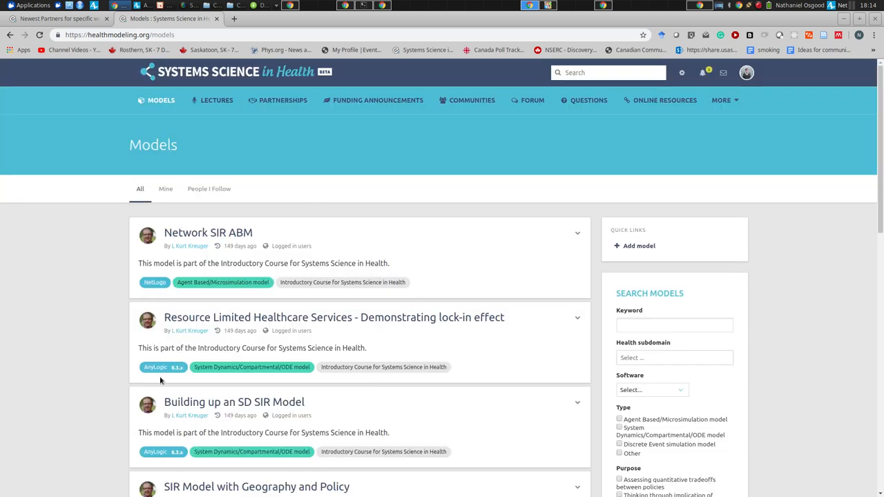
scroll("down", 3)
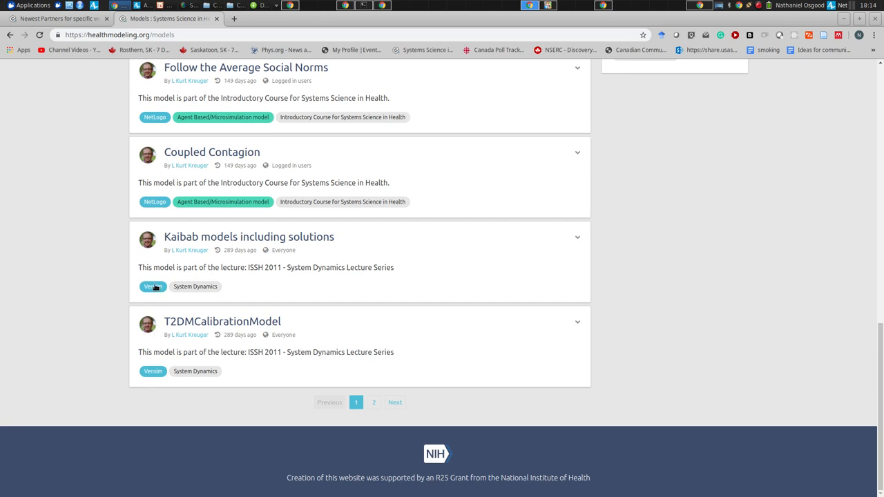
scroll("up", 3)
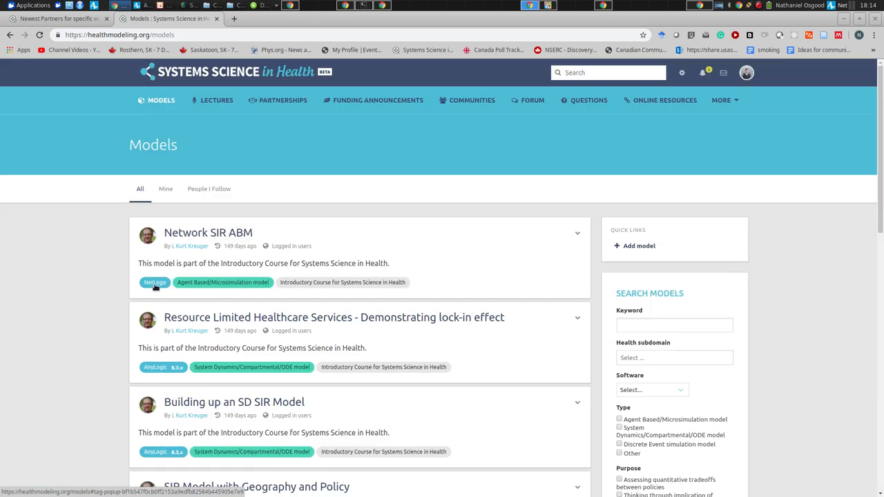
mouse_move(254, 113)
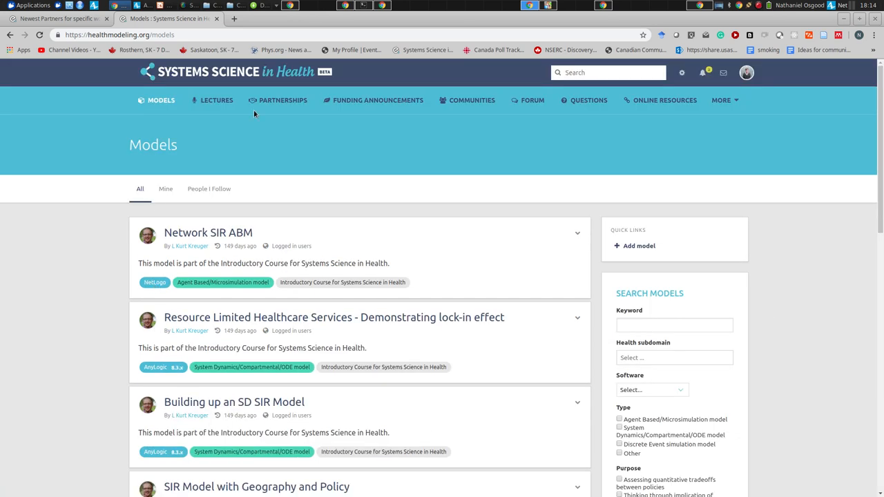
- Go to the Partnerships page showing Newest Partners for specific work, currently empty
left_click(281, 100)
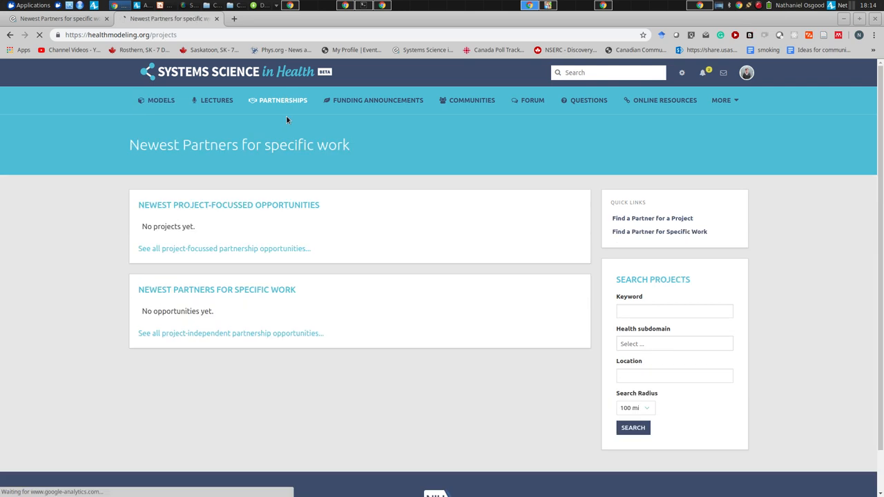
mouse_move(228, 241)
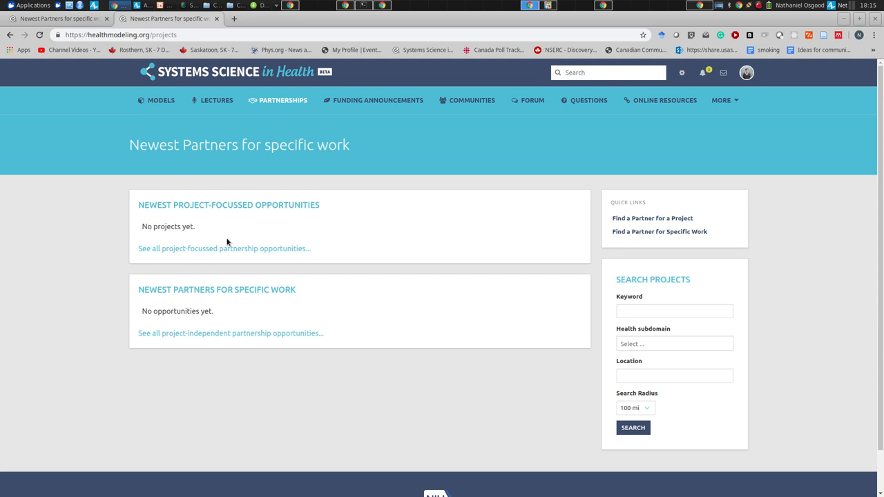
mouse_move(472, 99)
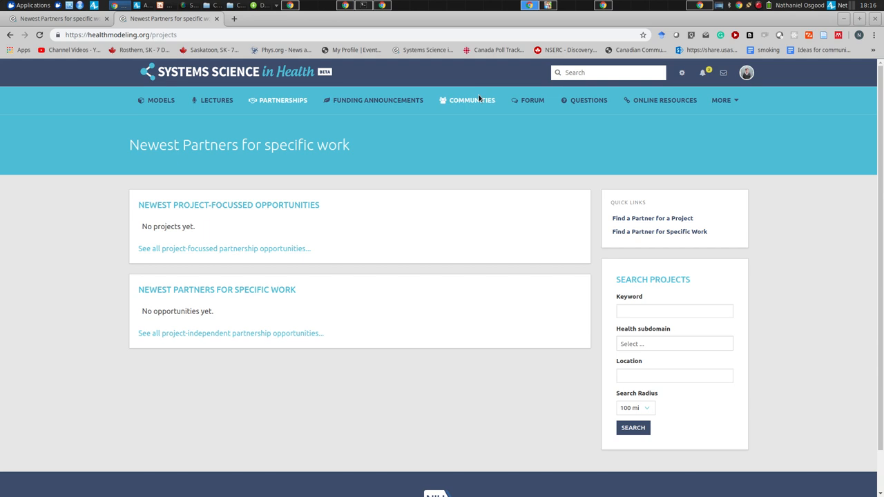
- View the Communities listing with Agent-based Modeling, Getting Started in Systems Science and Teaching System Science
left_click(472, 100)
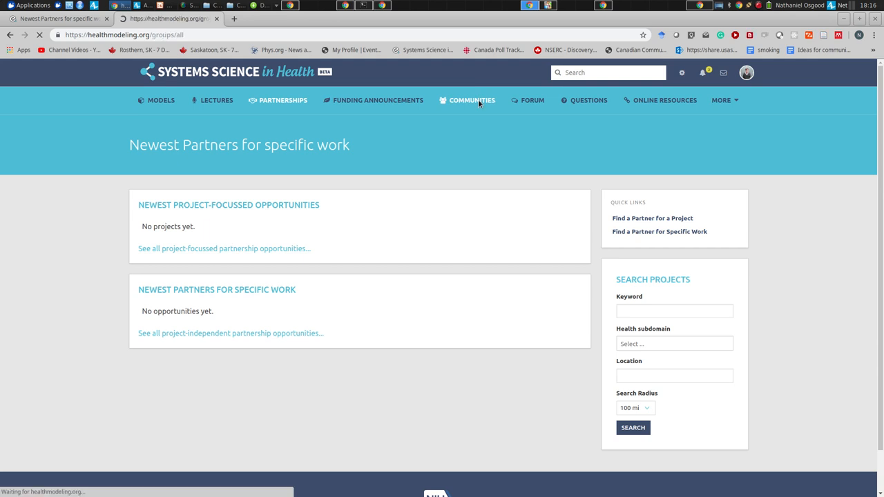
left_click(472, 100)
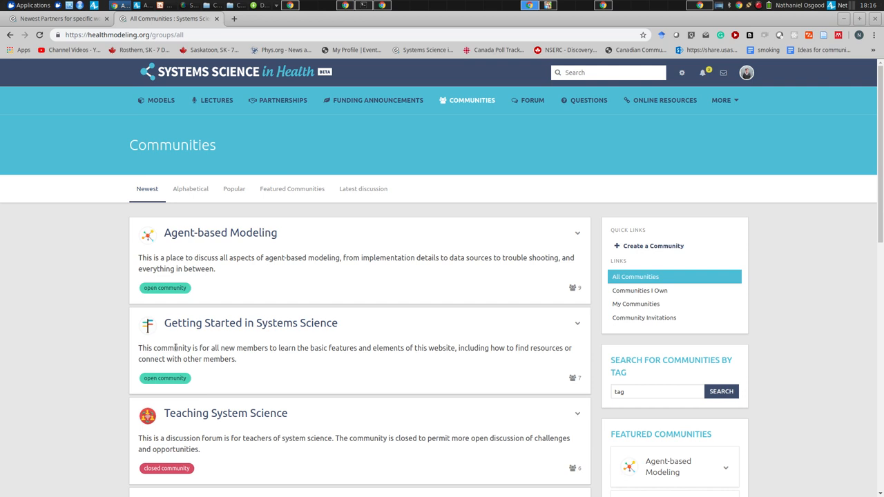
scroll("down", 3)
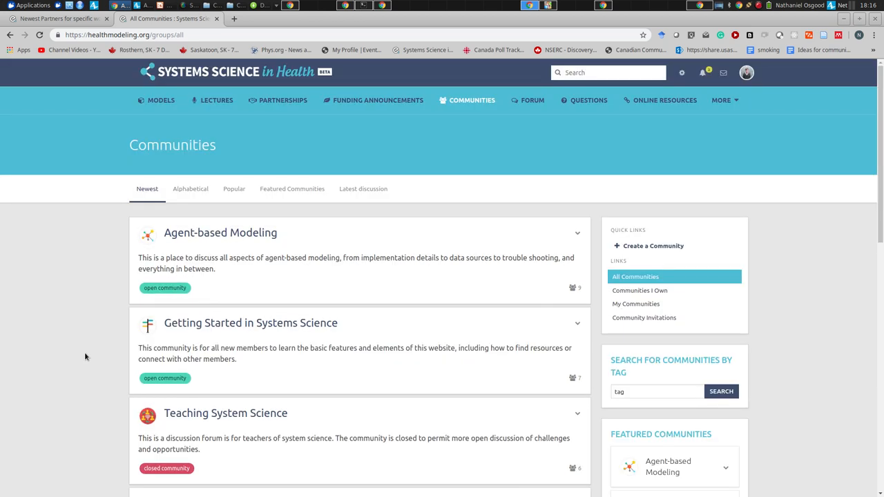
mouse_move(575, 314)
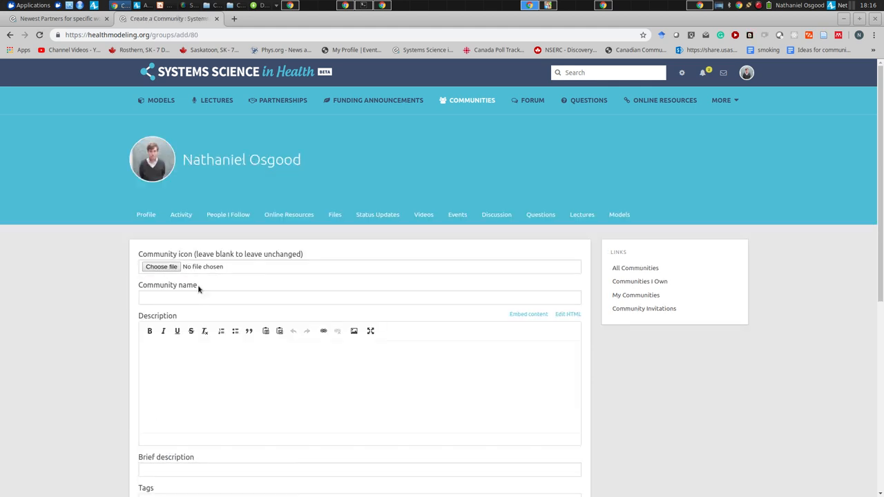
- Tag the new community Agent-based models and Maternal Child Health and review its open membership setting
scroll("down", 3)
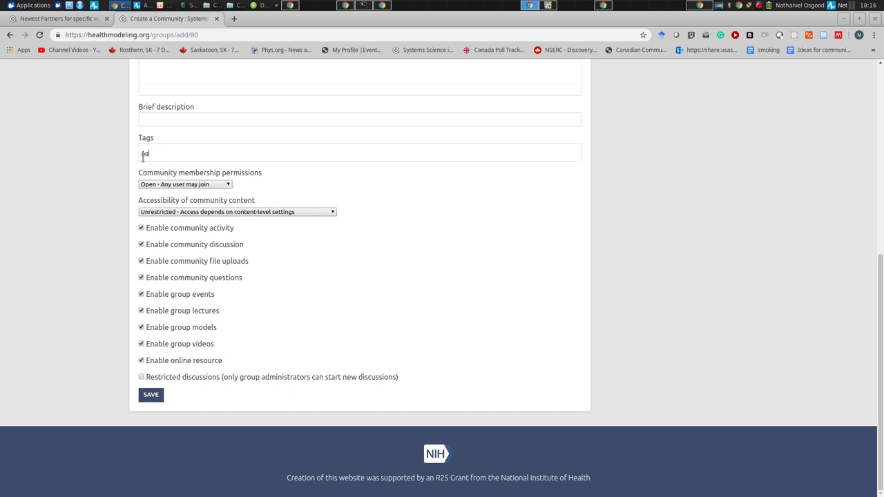
type("Agent")
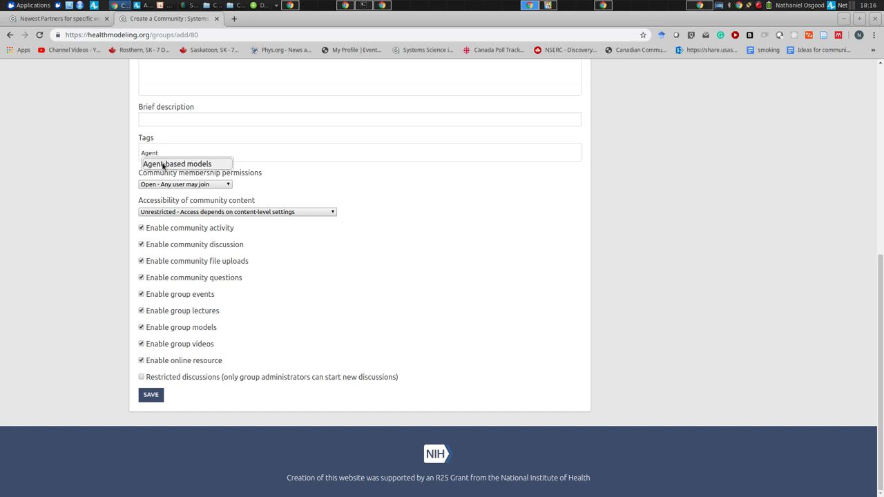
left_click(176, 163)
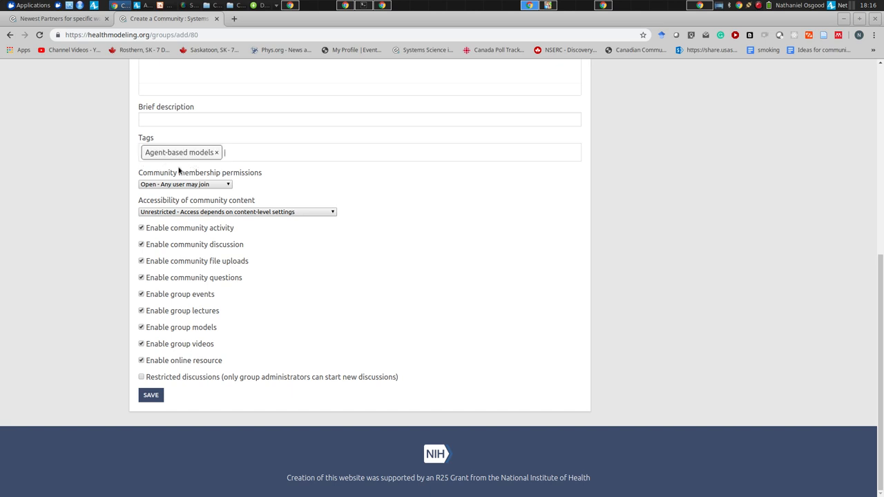
type("Maternal Child Health ×")
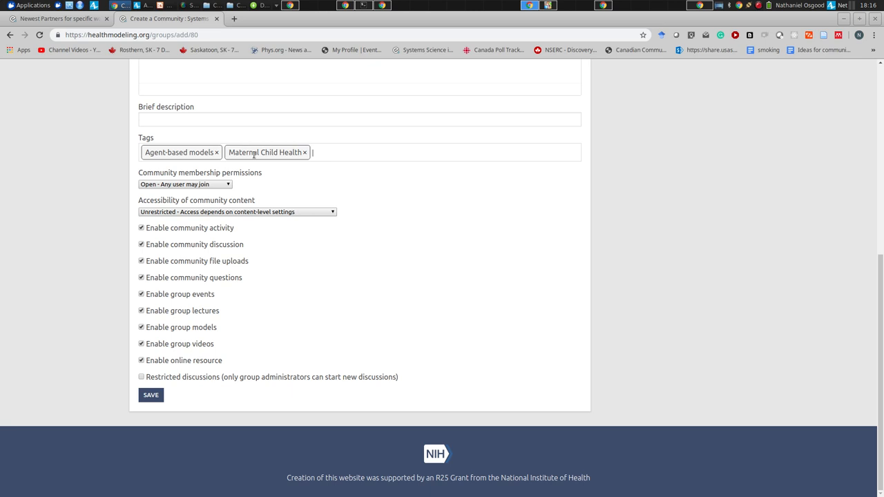
left_click(185, 184)
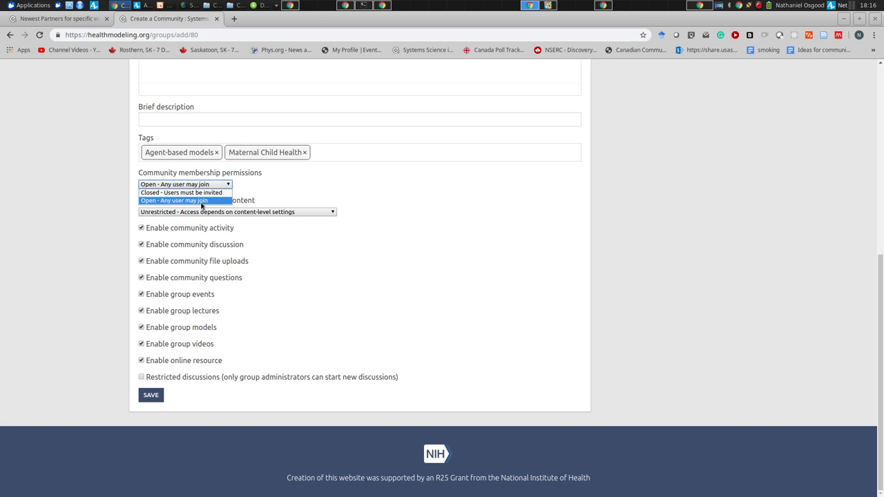
mouse_move(181, 192)
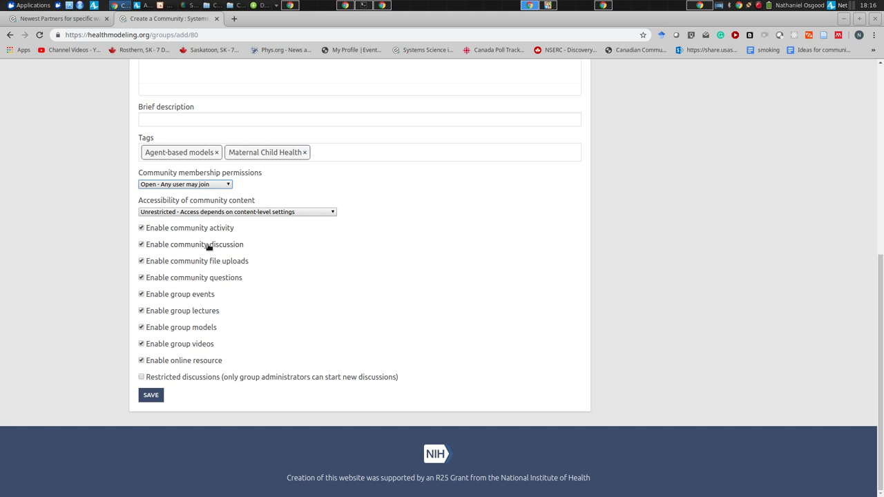
mouse_move(207, 258)
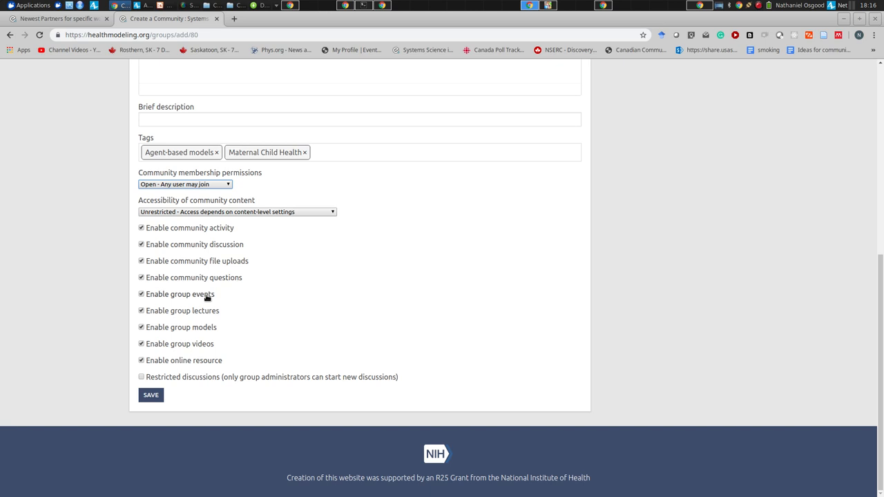
mouse_move(207, 353)
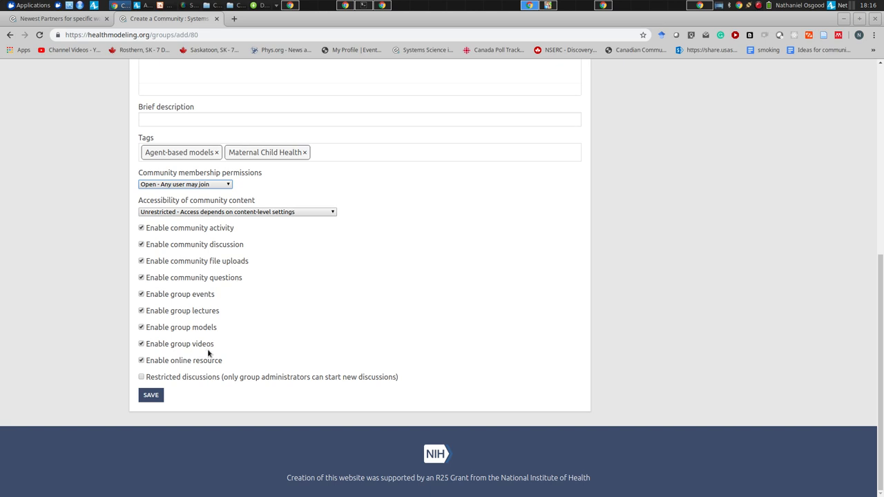
left_click(185, 183)
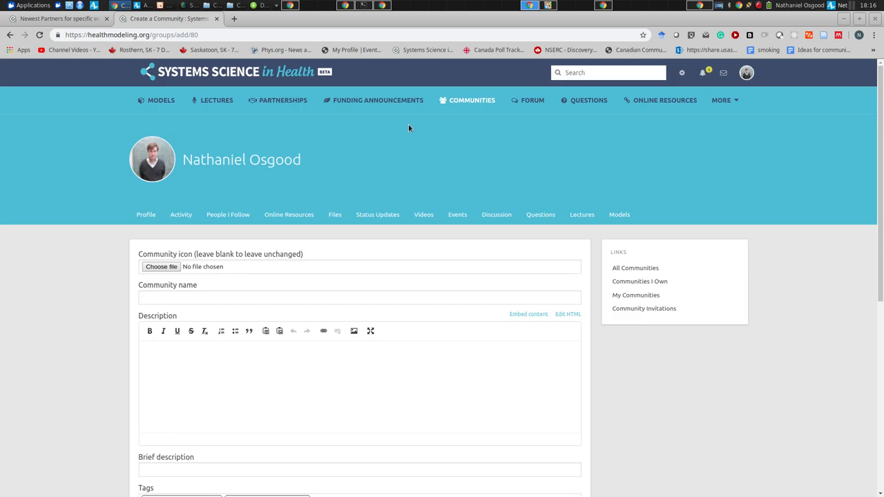
mouse_move(461, 99)
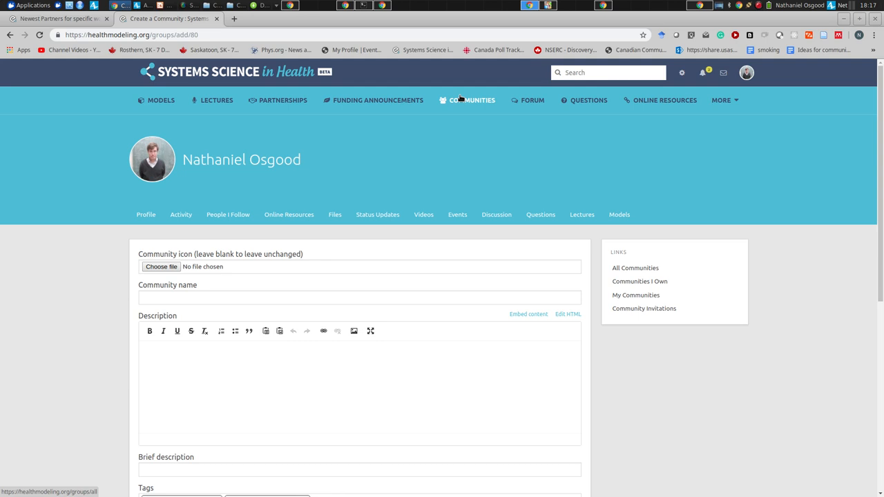
mouse_move(514, 120)
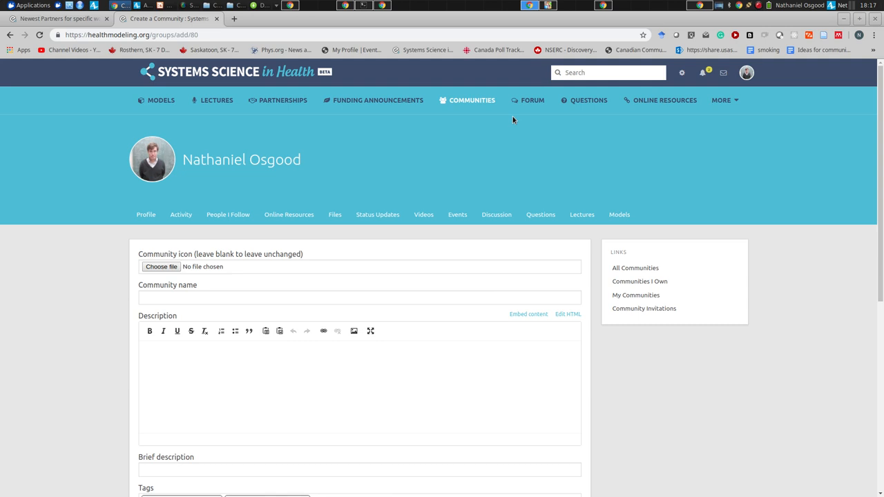
- View the forum's Latest discussion page, headed by How to scope a systems project
left_click(532, 100)
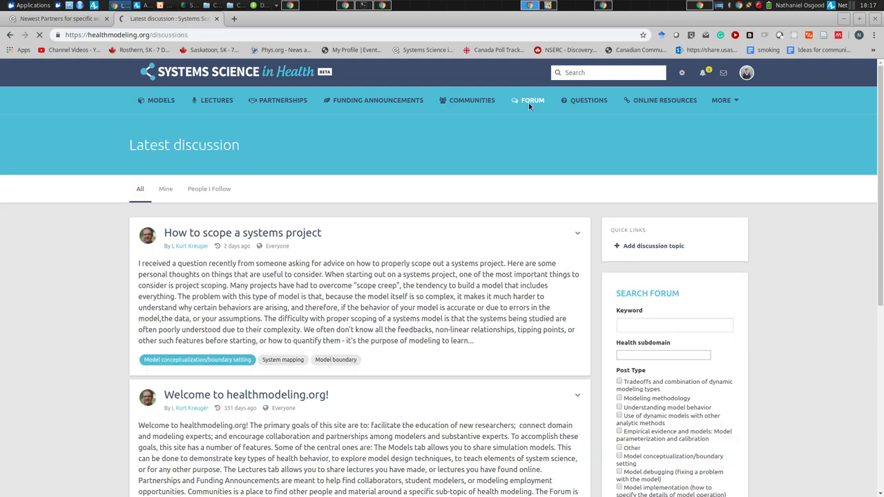
scroll("down", 3)
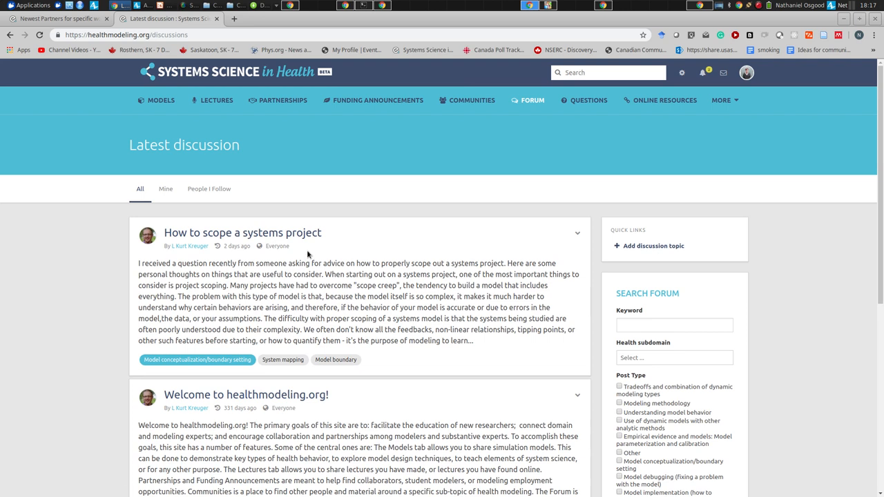
mouse_move(558, 96)
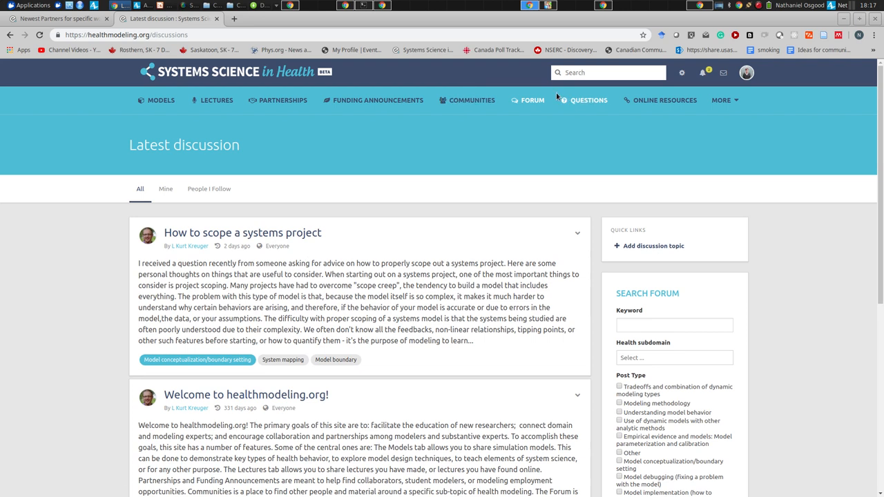
- View the All Questions page of AnyLogic questions, then move on to Online Resources
left_click(588, 99)
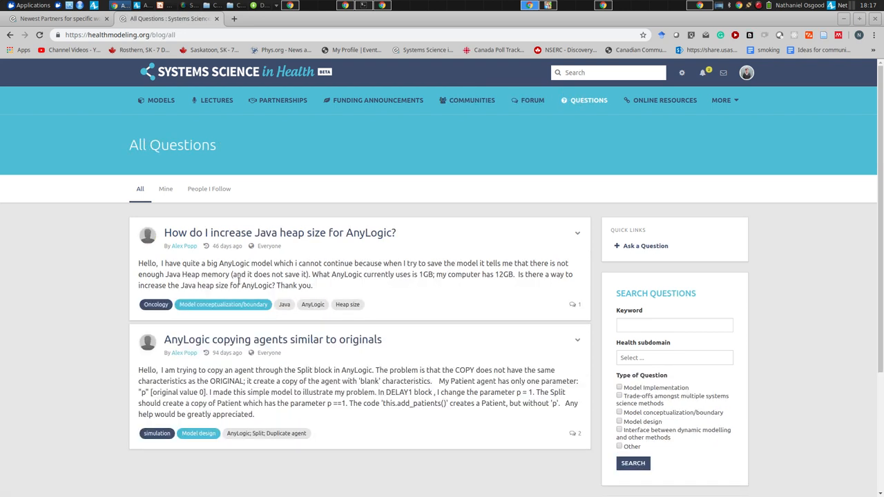
mouse_move(229, 338)
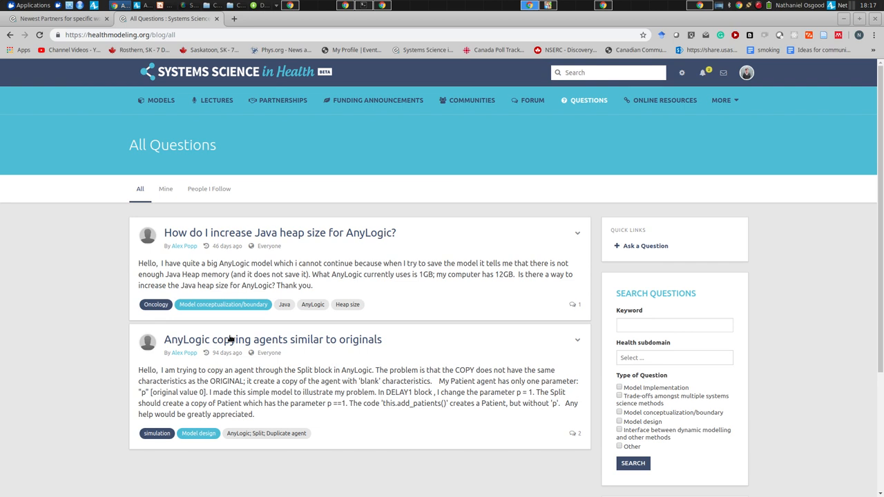
mouse_move(290, 345)
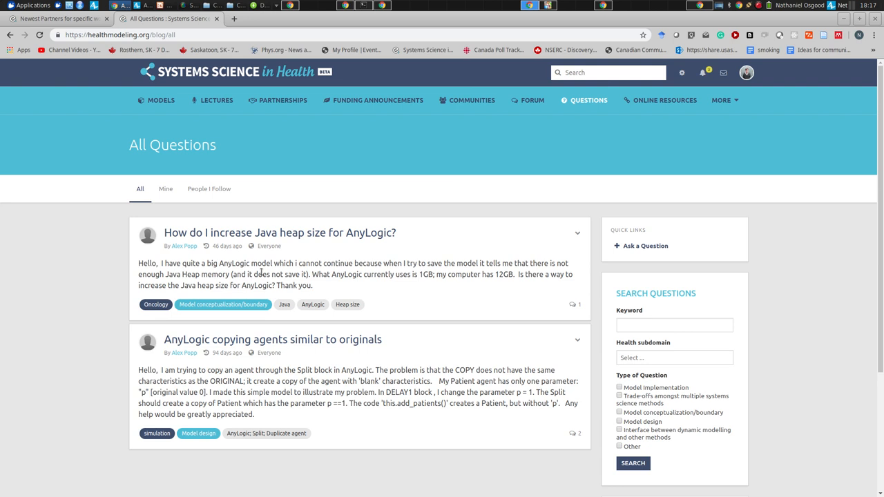
mouse_move(298, 283)
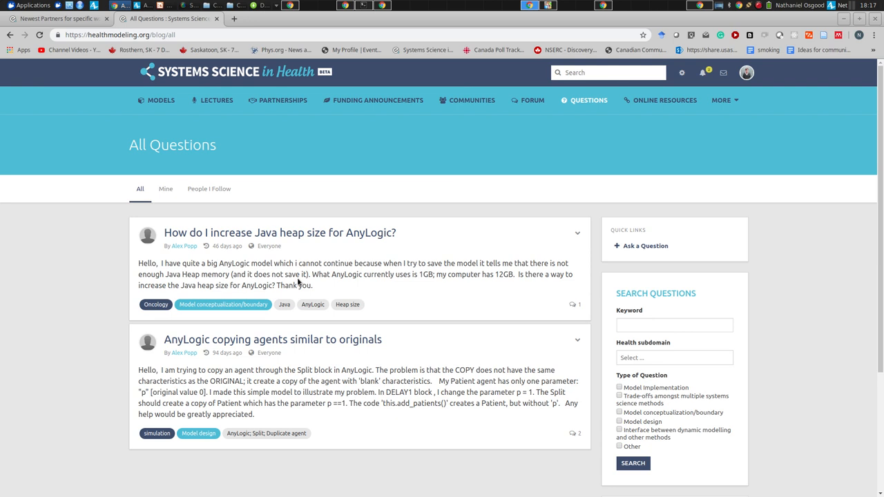
mouse_move(552, 169)
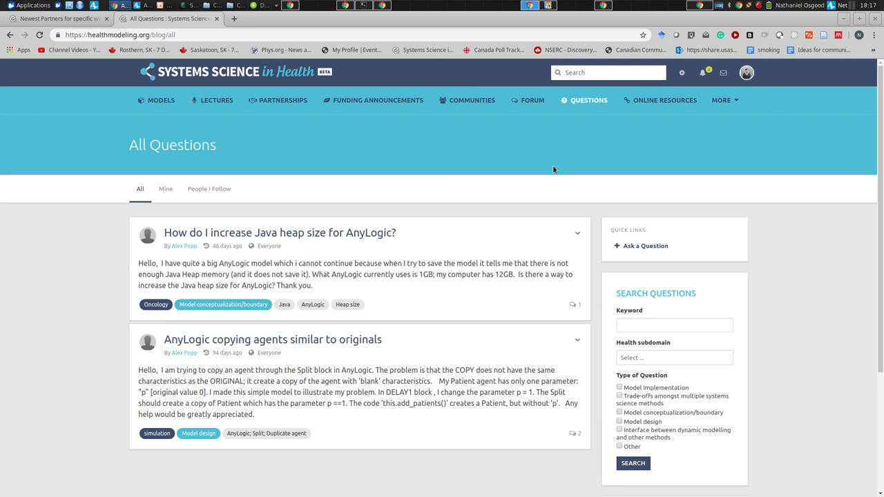
left_click(663, 100)
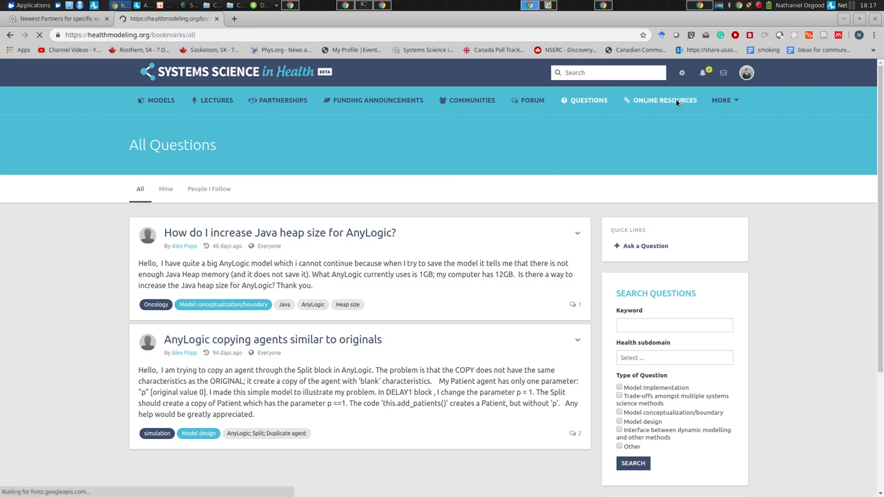
- Browse the All Online Resources list, then expand the MORE menu of extra site sections
left_click(664, 100)
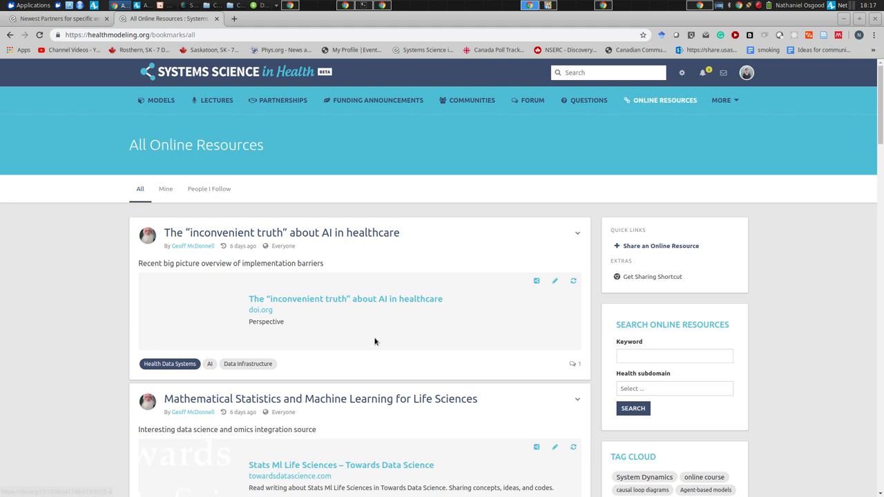
mouse_move(387, 232)
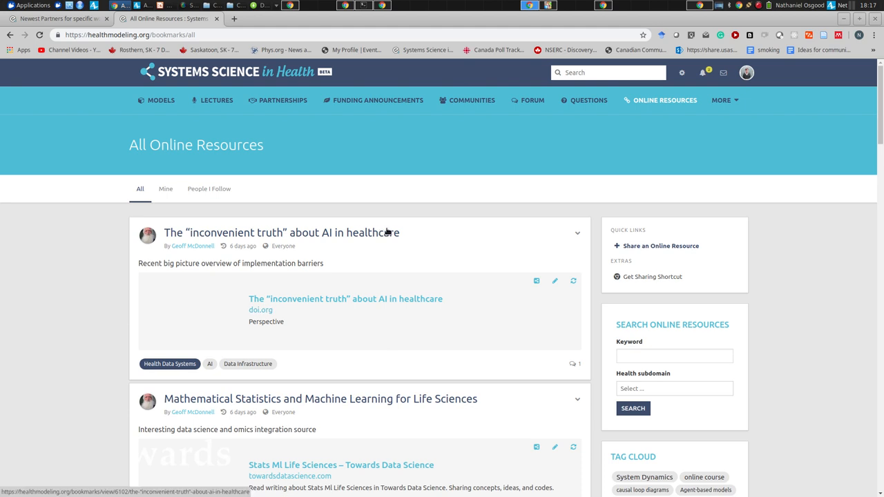
scroll("down", 3)
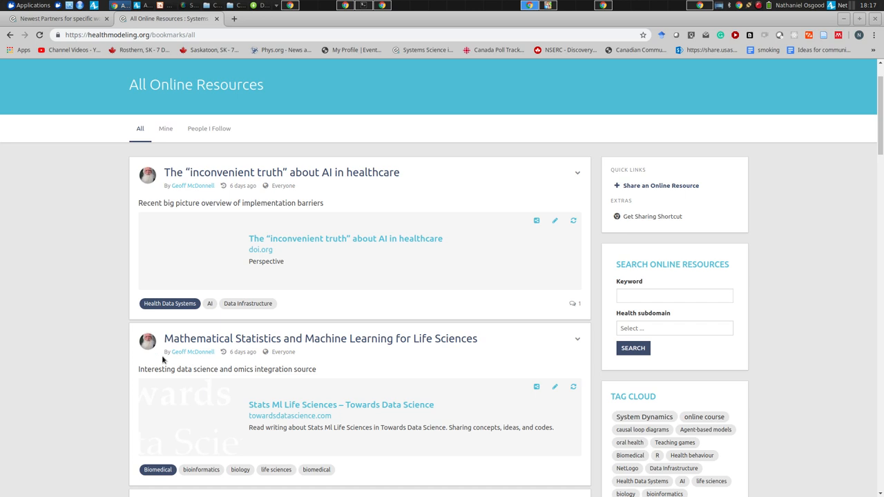
scroll("down", 3)
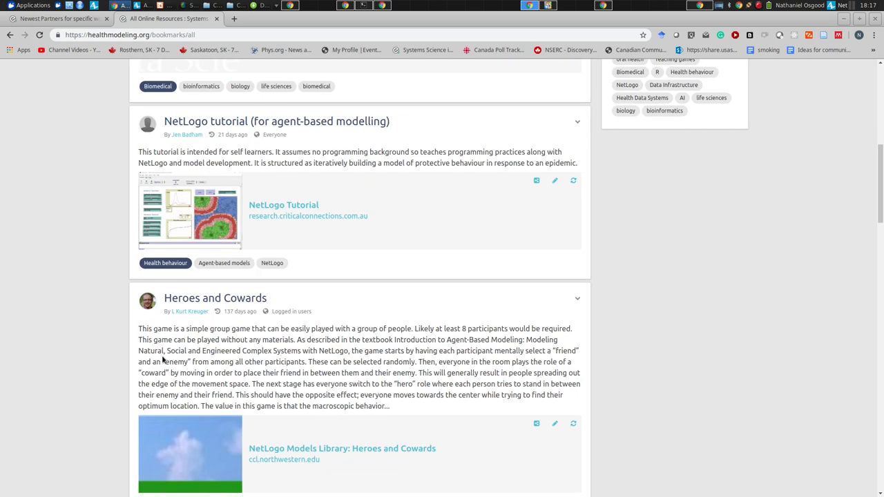
scroll("down", 3)
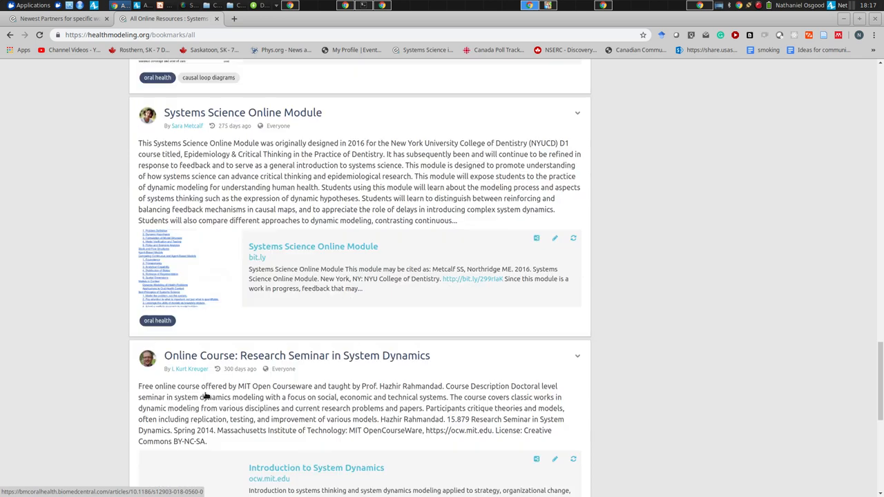
scroll("down", 3)
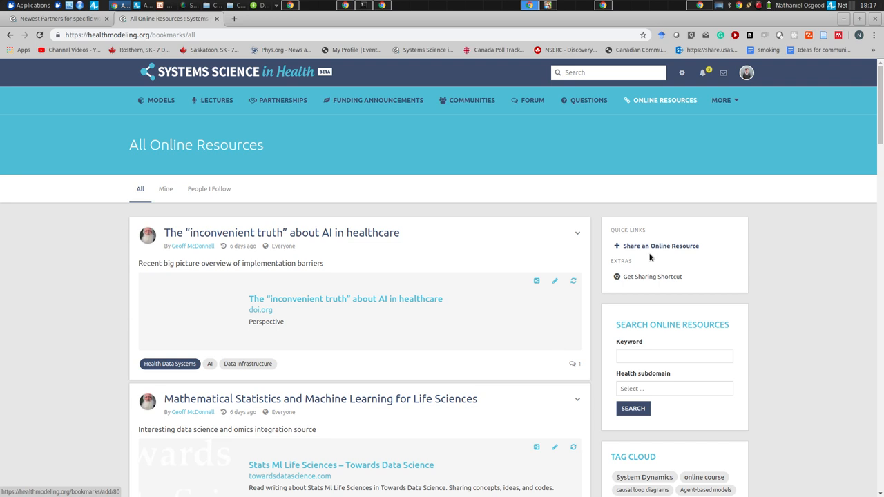
left_click(721, 99)
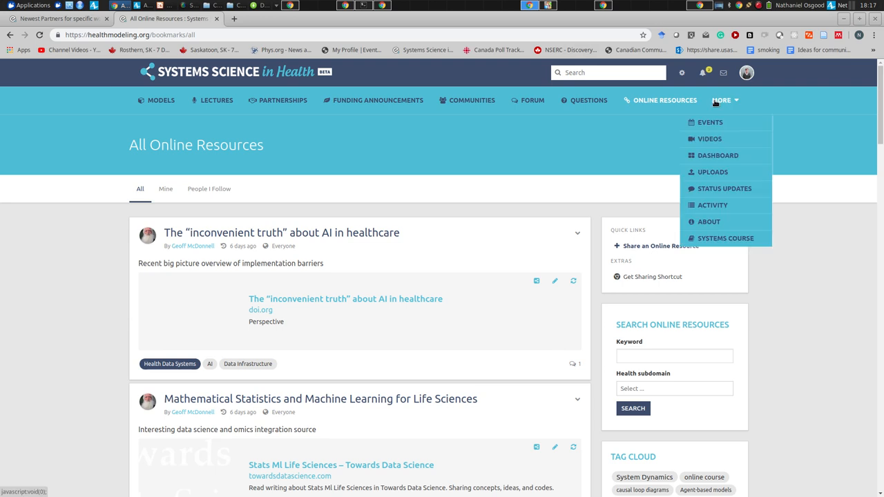
mouse_move(697, 150)
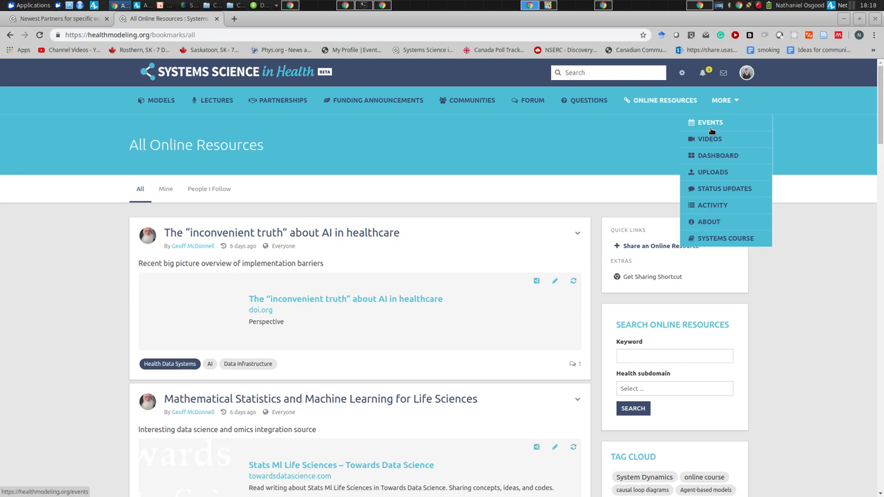
- Start a new event from the Events listing and review its Health subdomain choices
left_click(710, 121)
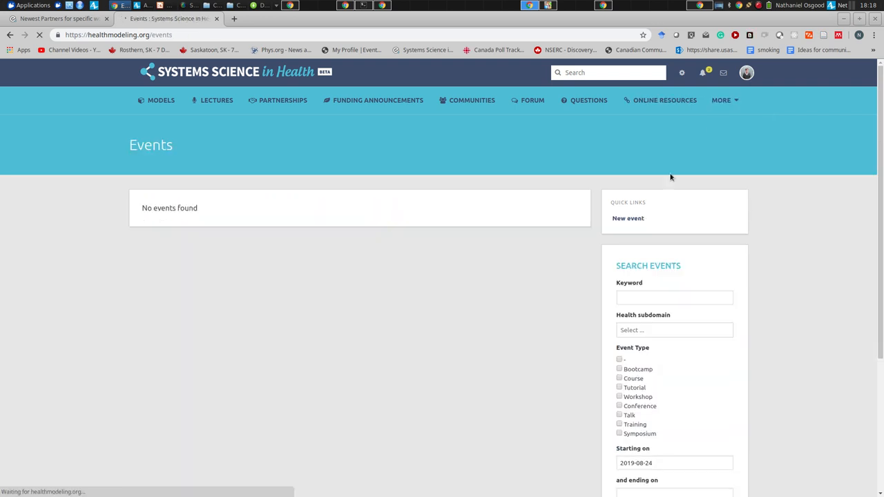
left_click(627, 218)
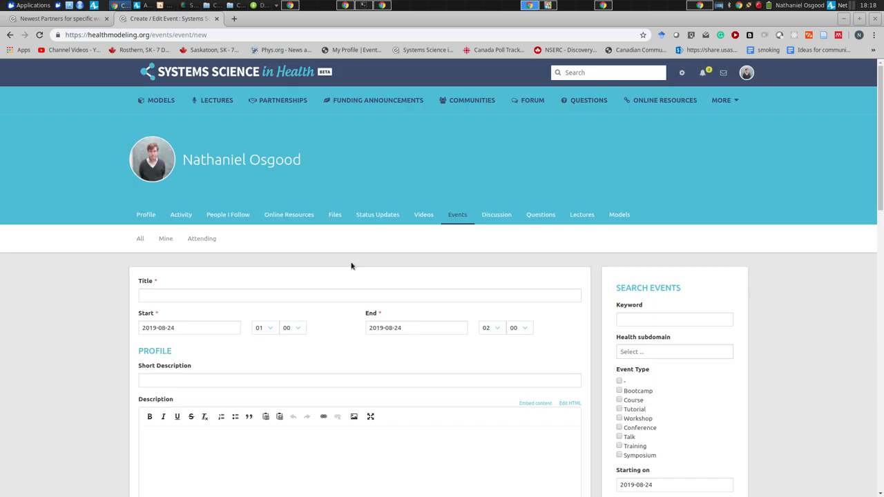
scroll("down", 3)
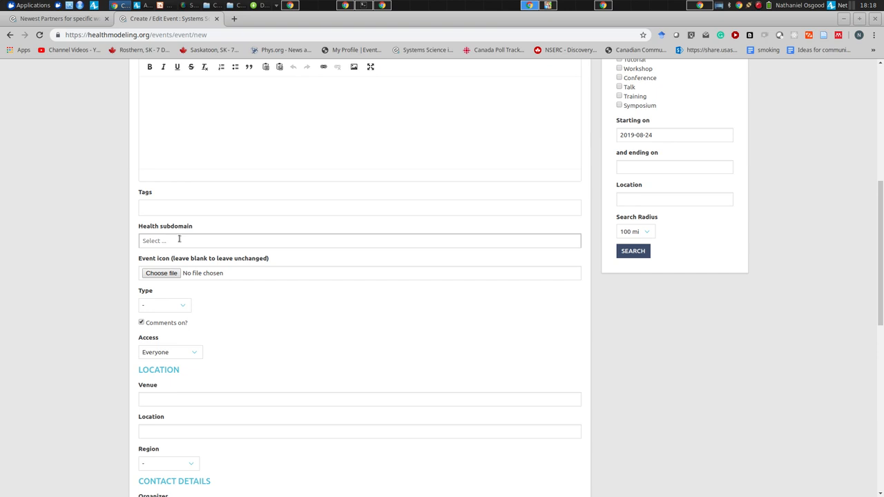
left_click(359, 240)
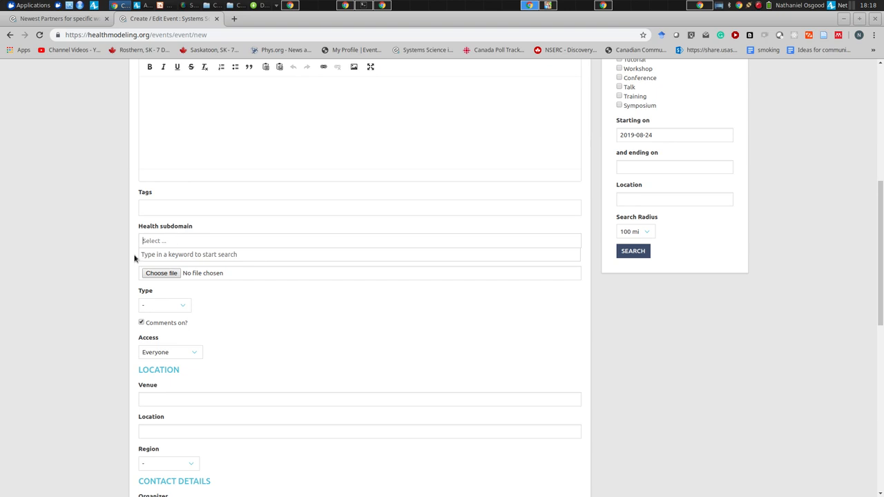
scroll("down", 3)
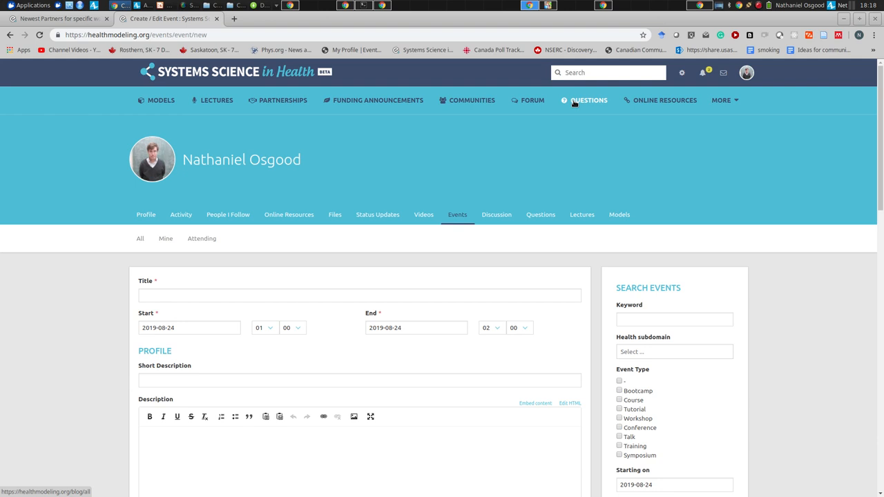
- Go from the All Status Updates page to the site-wide Activity feed via the MORE menu
left_click(721, 100)
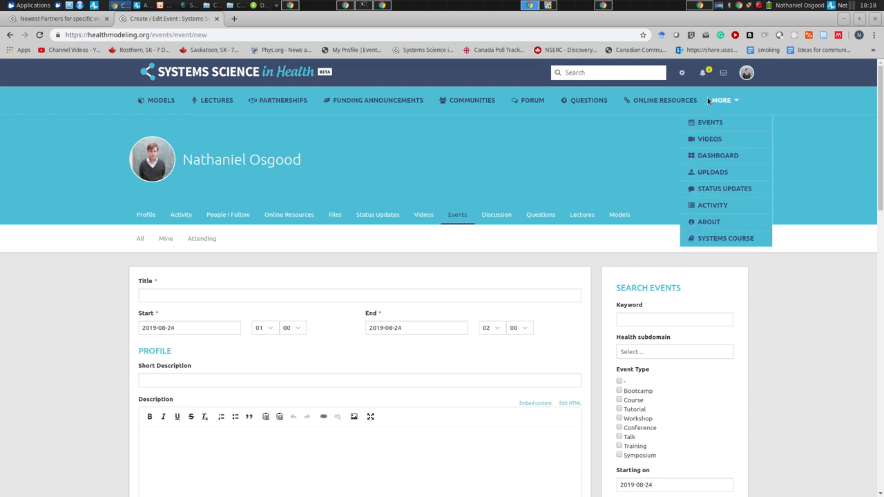
mouse_move(718, 103)
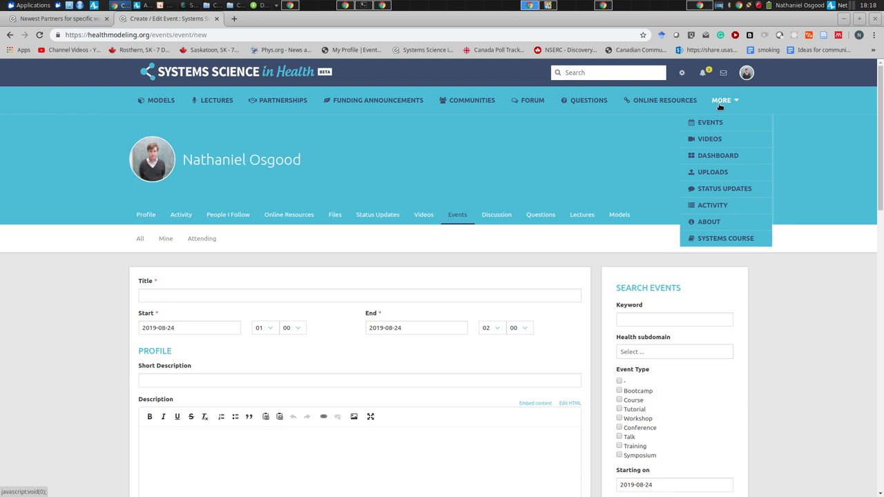
mouse_move(724, 188)
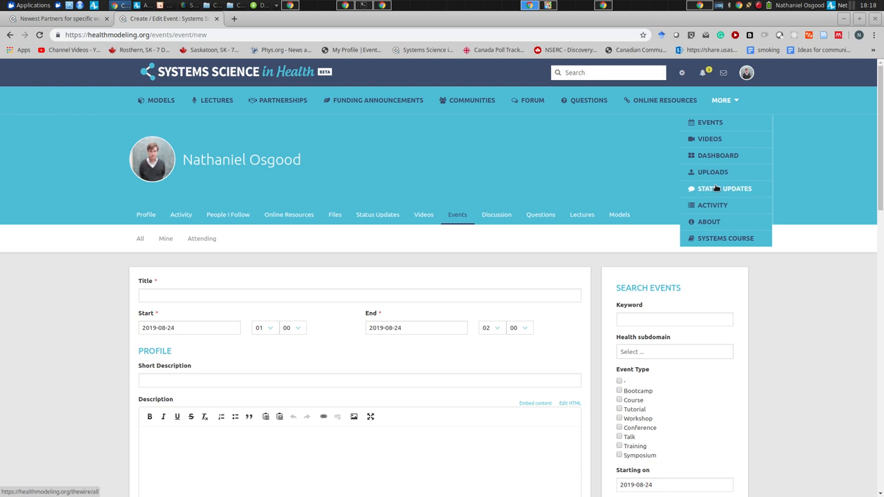
mouse_move(713, 204)
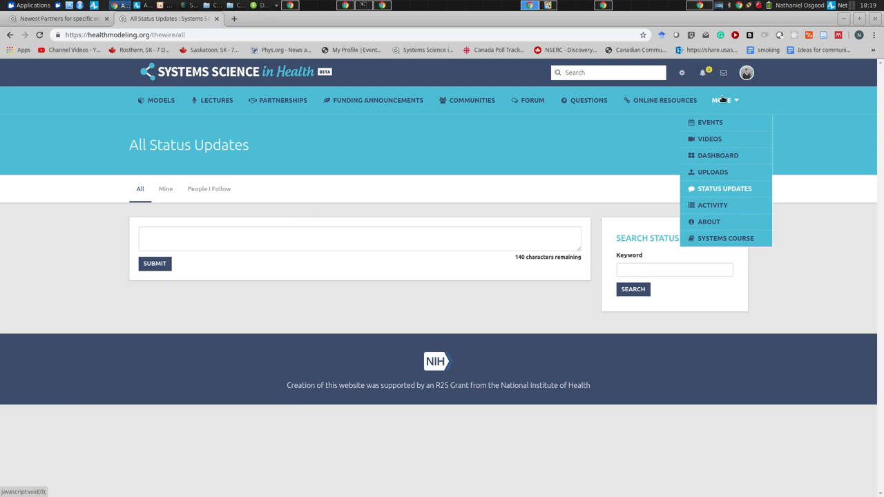
left_click(713, 205)
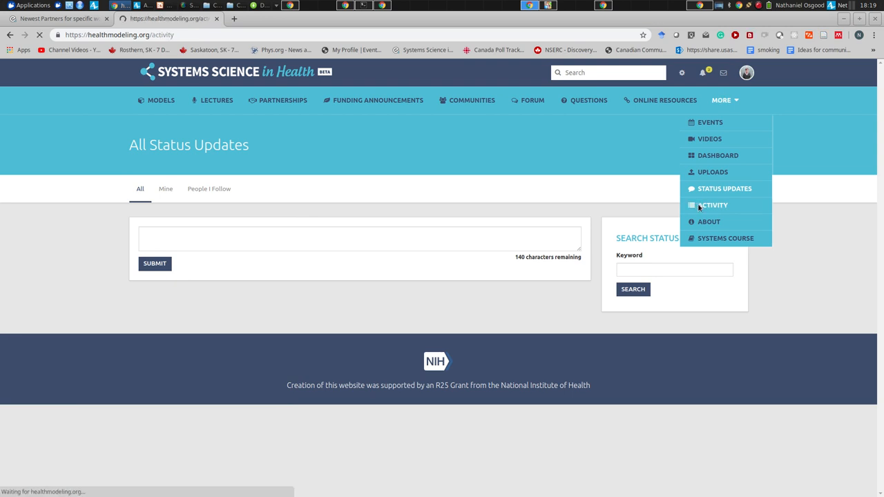
- Browse the Recent Activity feed, then go to the Introductory Systems Course via MORE
left_click(712, 205)
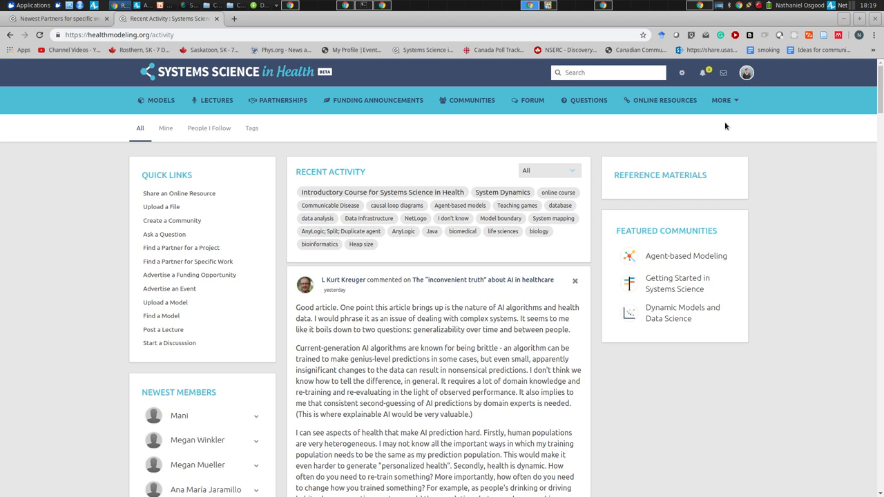
scroll("down", 3)
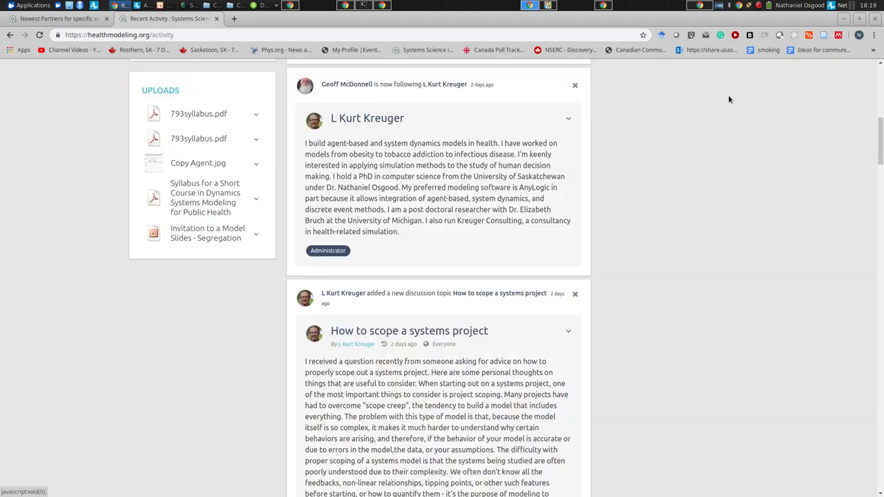
left_click(721, 99)
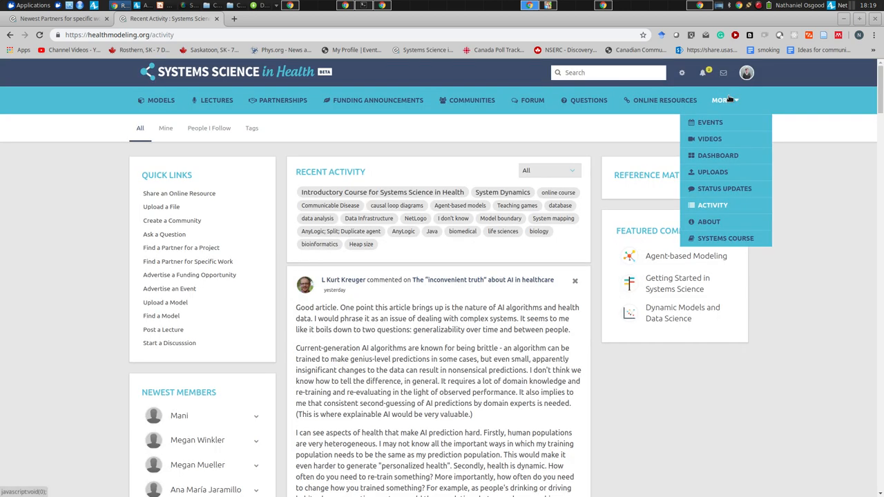
mouse_move(725, 237)
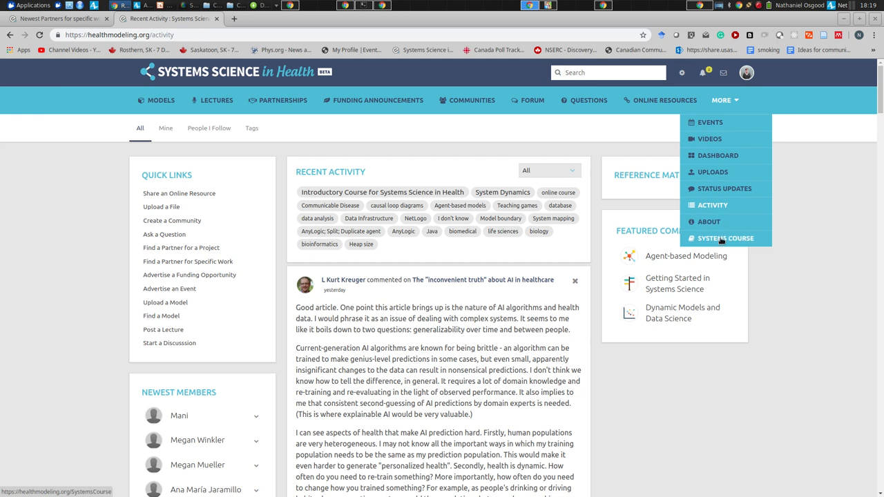
left_click(726, 237)
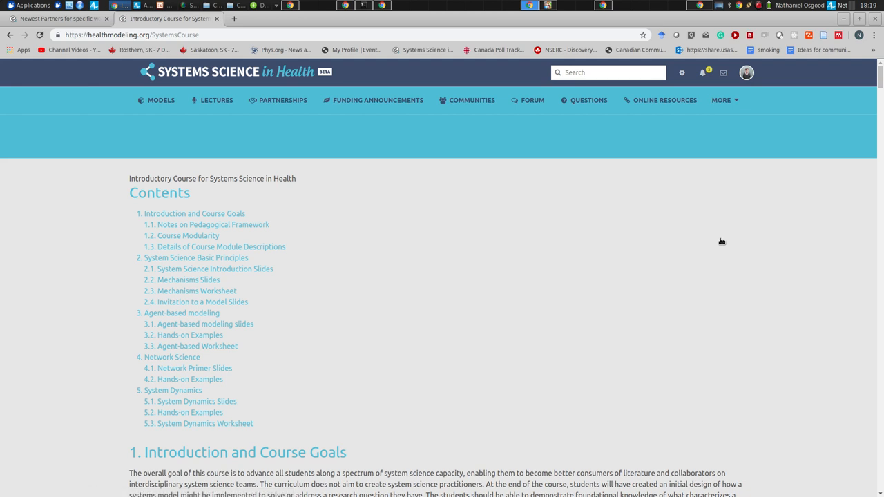
- Scroll the course page down to its module details and System Science Basic Principles section
scroll("down", 3)
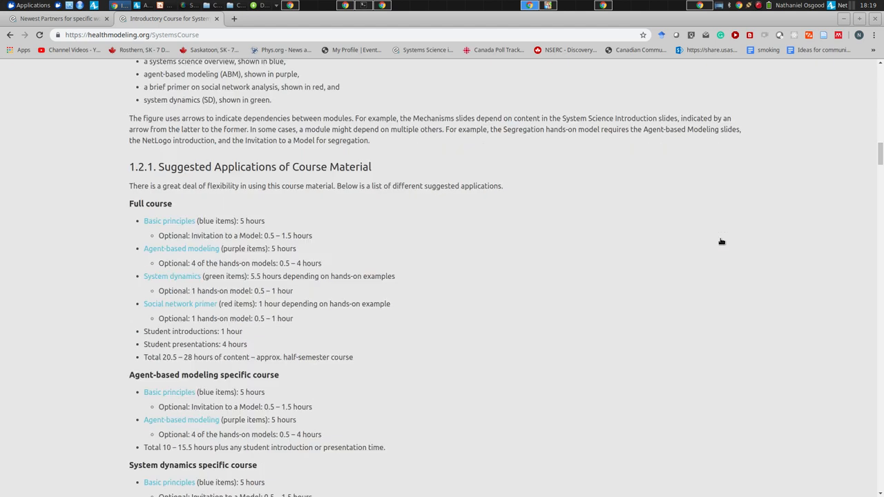
scroll("down", 3)
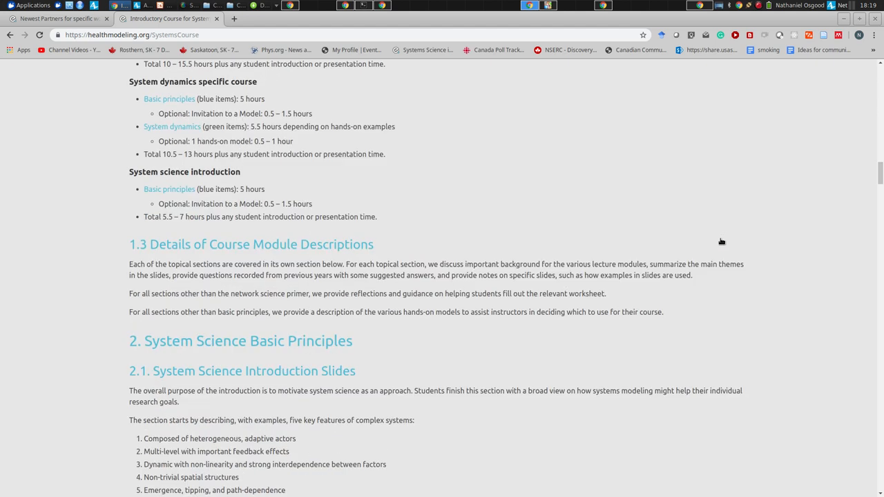
mouse_move(152, 107)
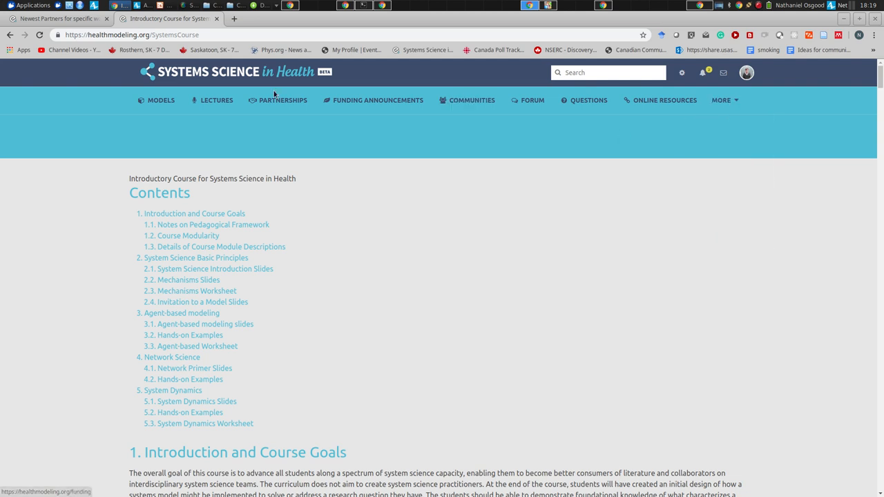
mouse_move(417, 66)
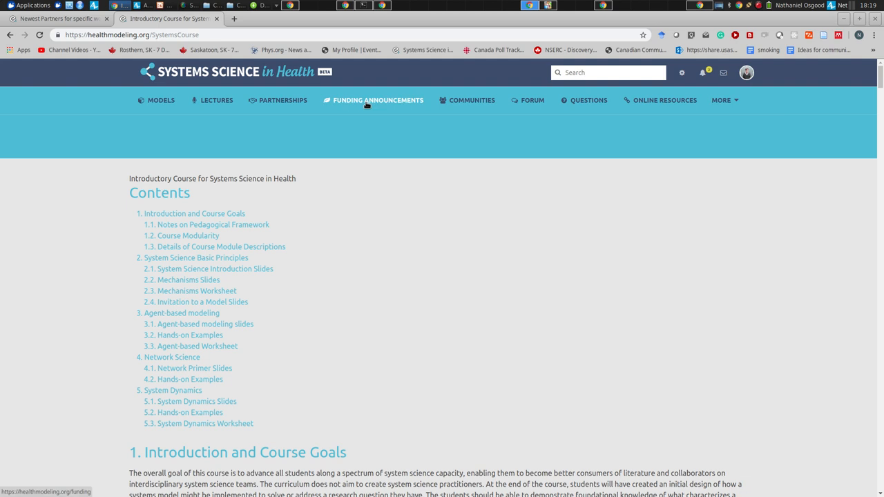
- Review the Funding Announcements list with the UTHSC-ORNL postdoc, then head to the own profile page
left_click(378, 100)
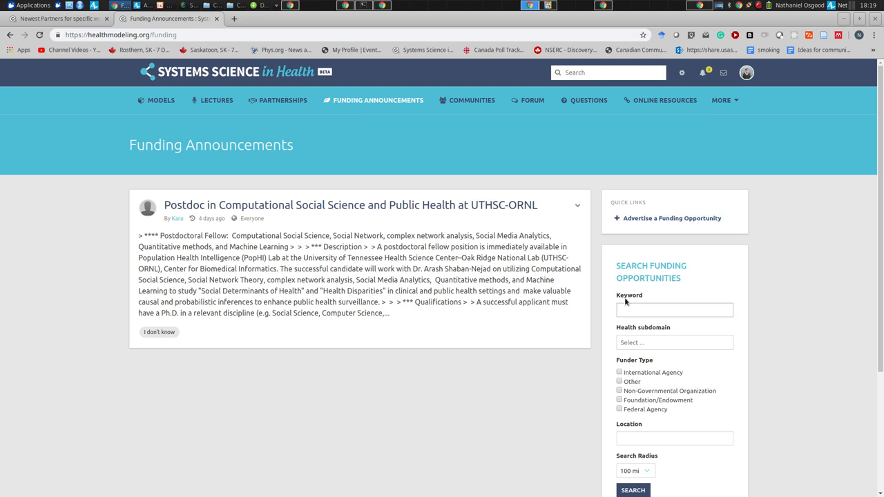
scroll("down", 3)
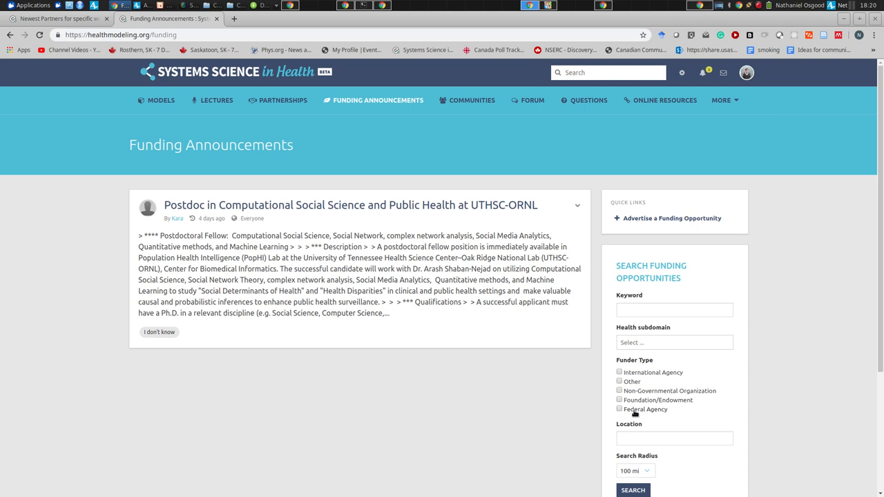
left_click(720, 100)
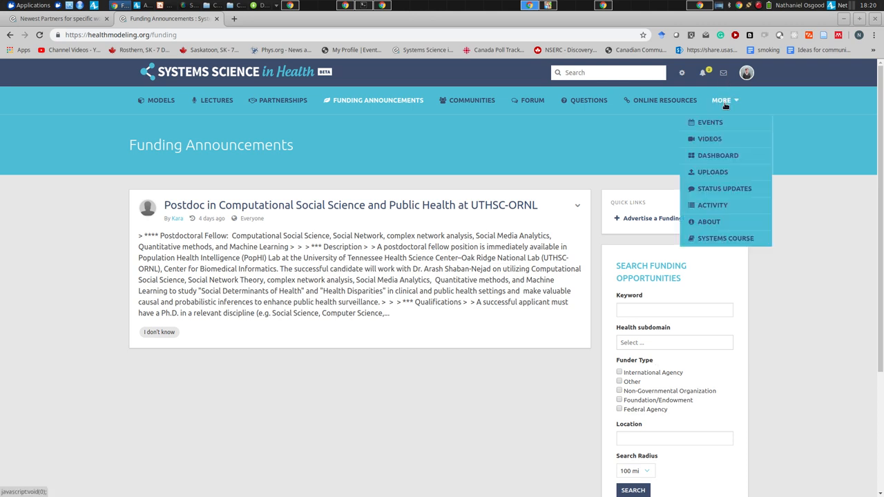
scroll("down", 3)
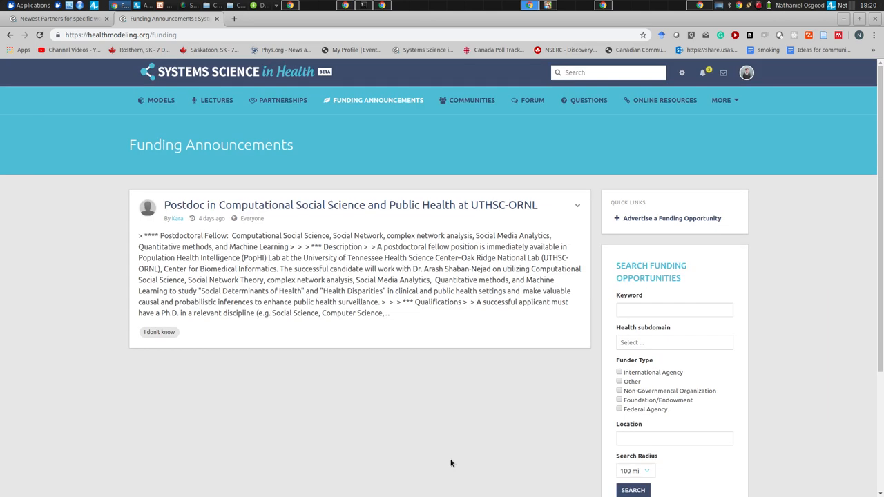
scroll("down", 3)
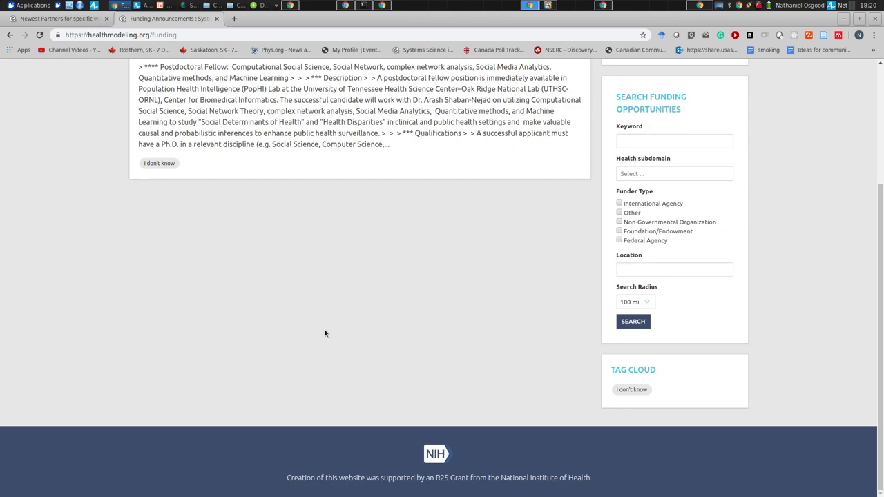
mouse_move(404, 458)
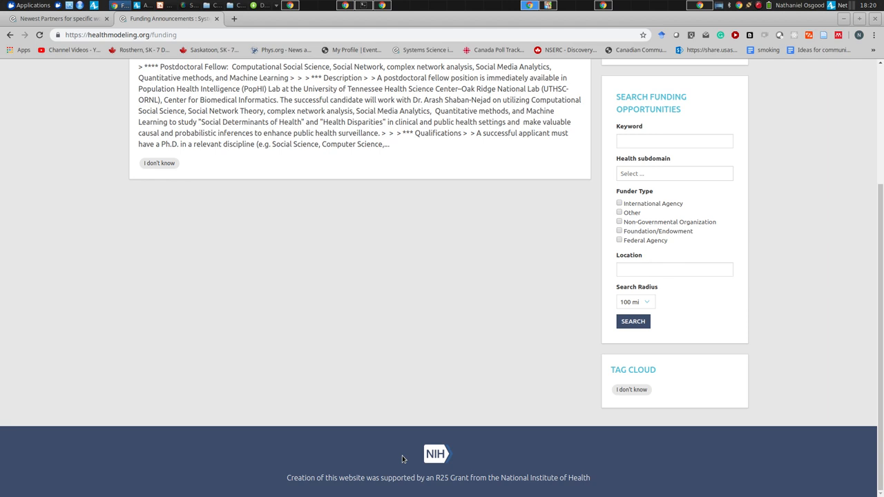
scroll("up", 3)
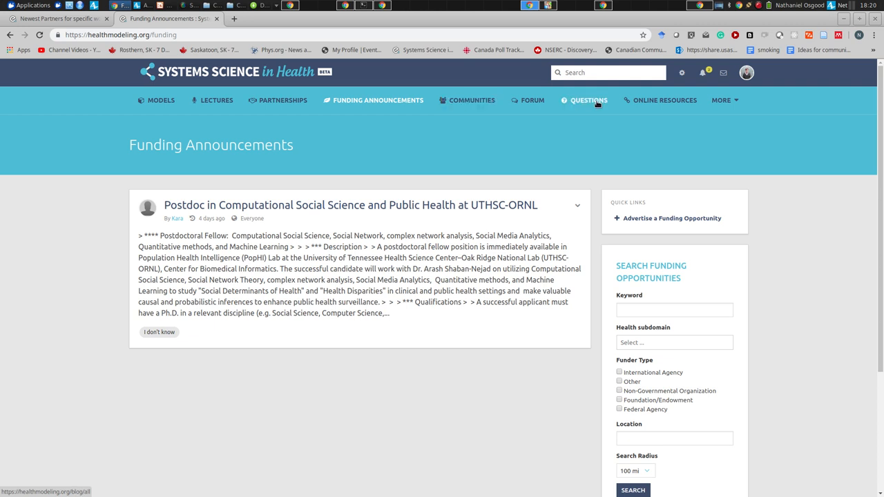
mouse_move(680, 116)
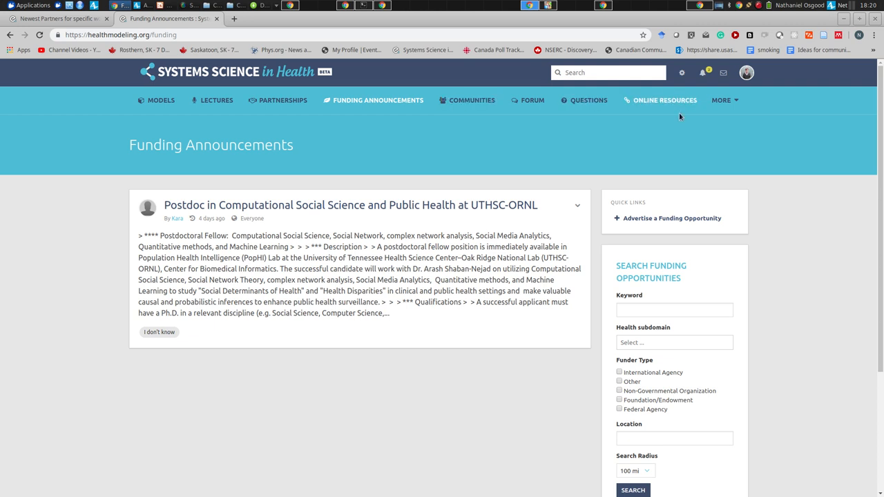
left_click(721, 99)
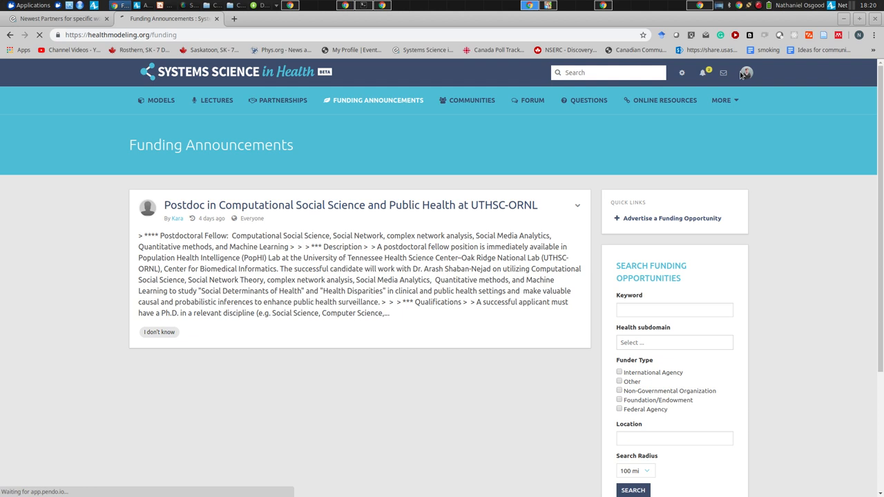
- From the profile's Edit Profile quick link, switch to the account's Status Updates page
left_click(746, 72)
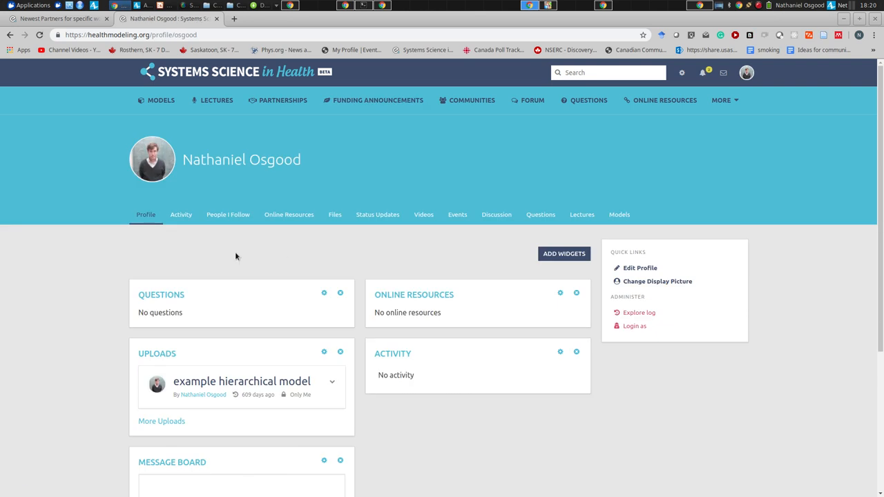
mouse_move(359, 339)
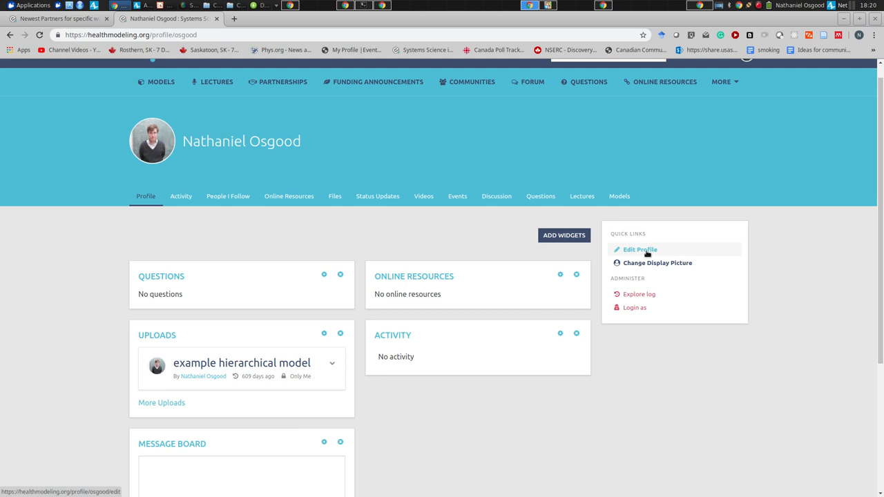
left_click(640, 249)
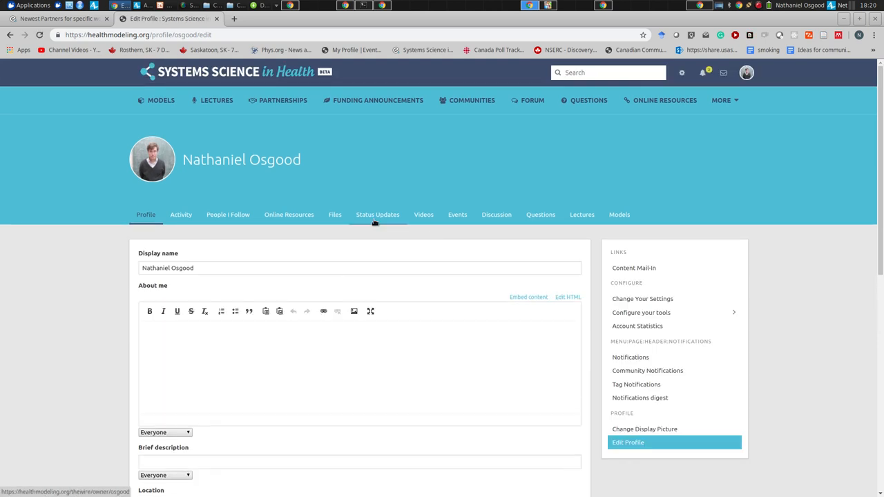
left_click(377, 214)
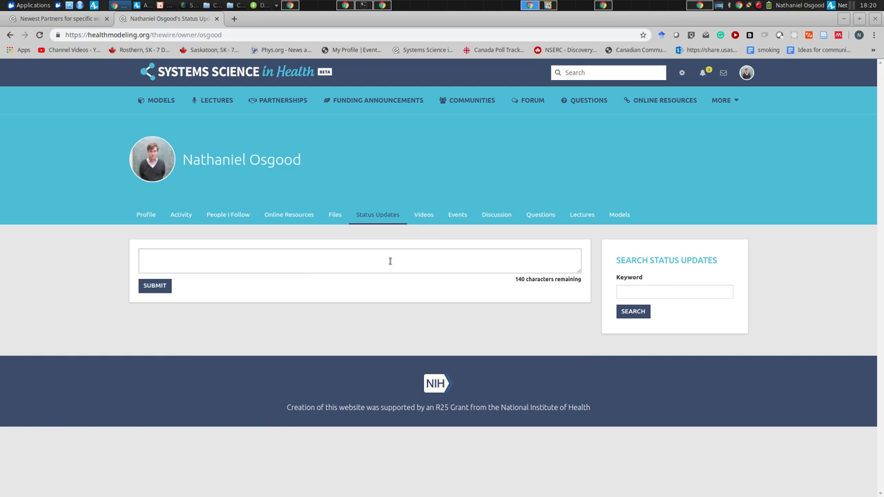
mouse_move(496, 214)
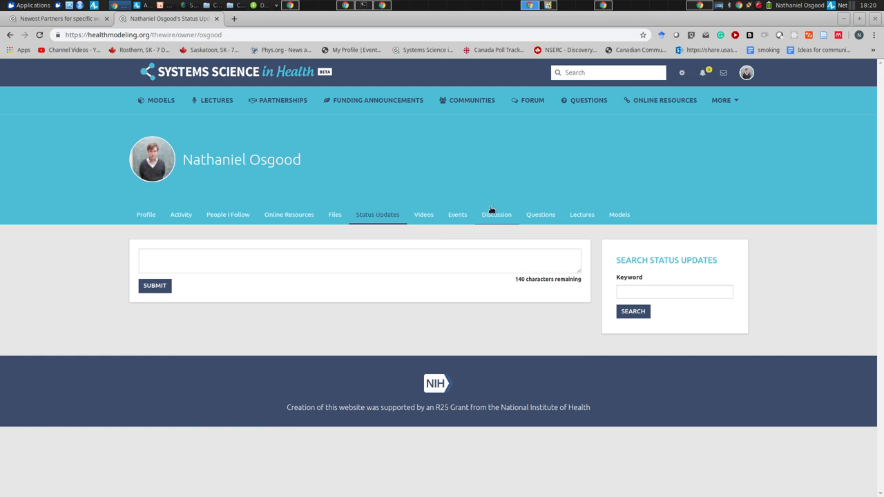
mouse_move(227, 214)
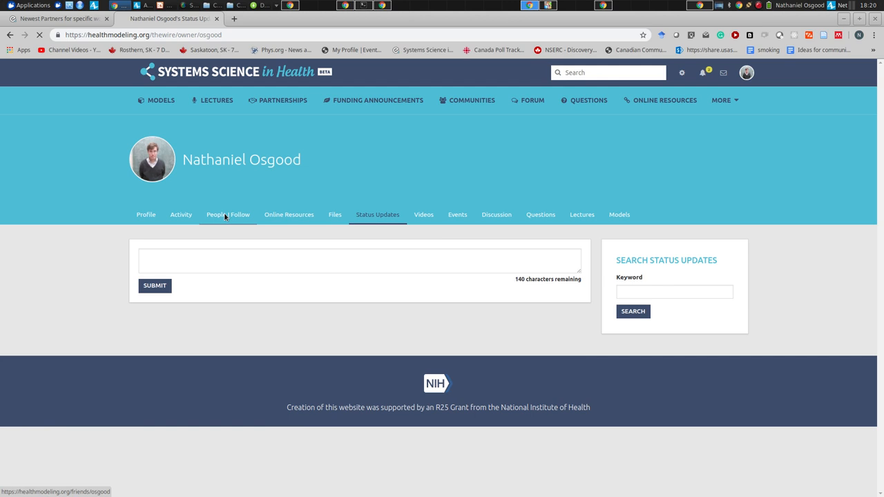
- View the People I Follow list, then the My Activity page with its course and topic tags
left_click(228, 214)
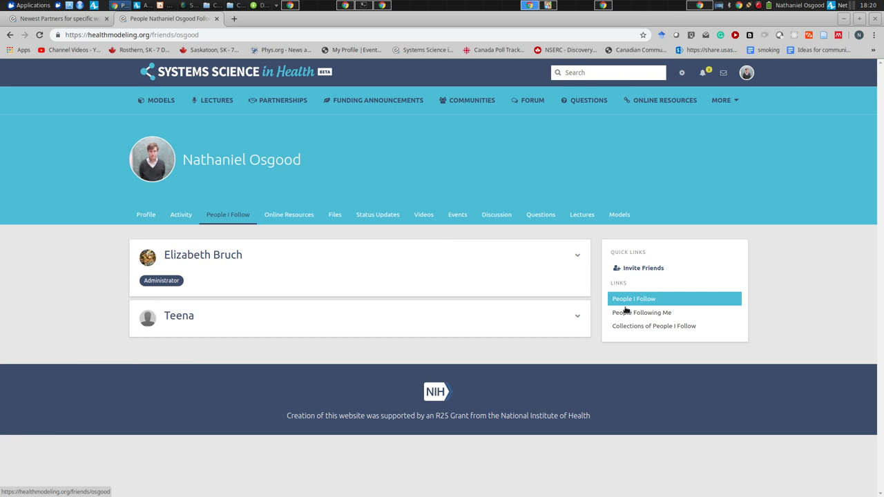
mouse_move(199, 193)
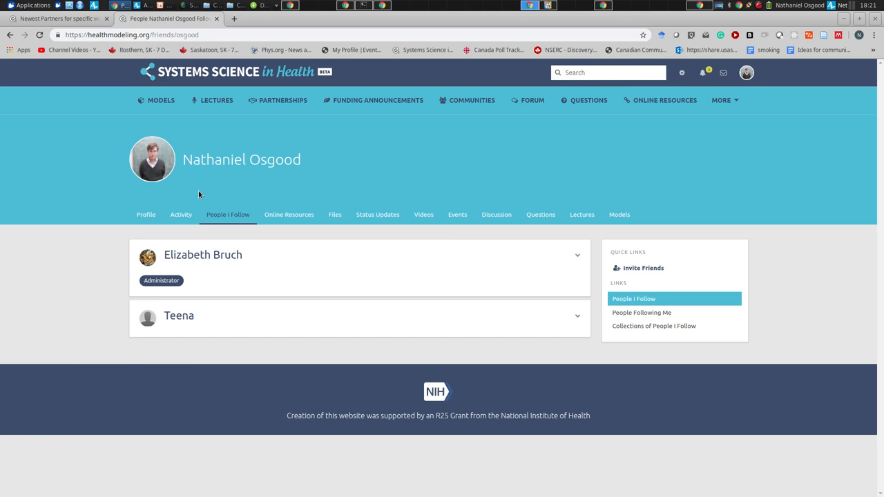
mouse_move(181, 215)
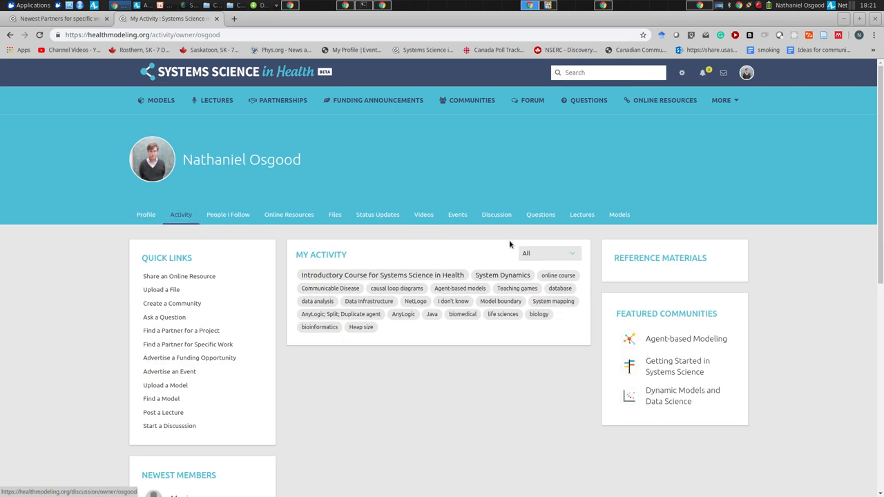
mouse_move(516, 250)
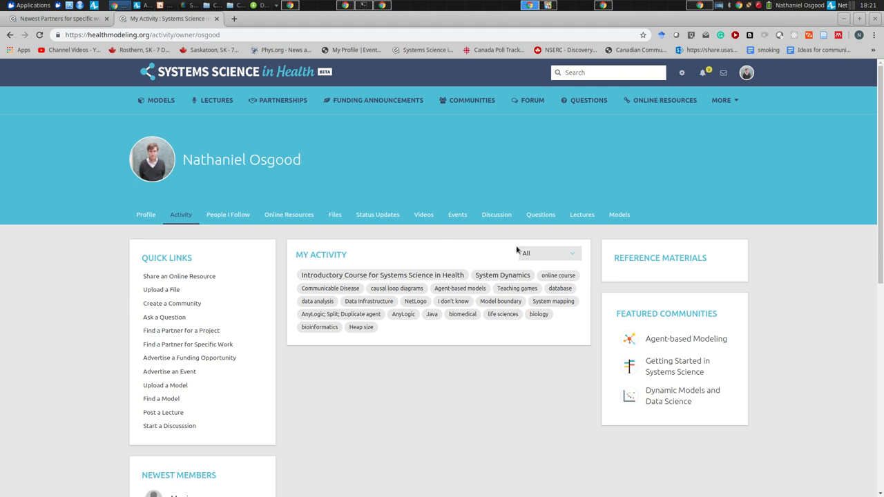
scroll("down", 3)
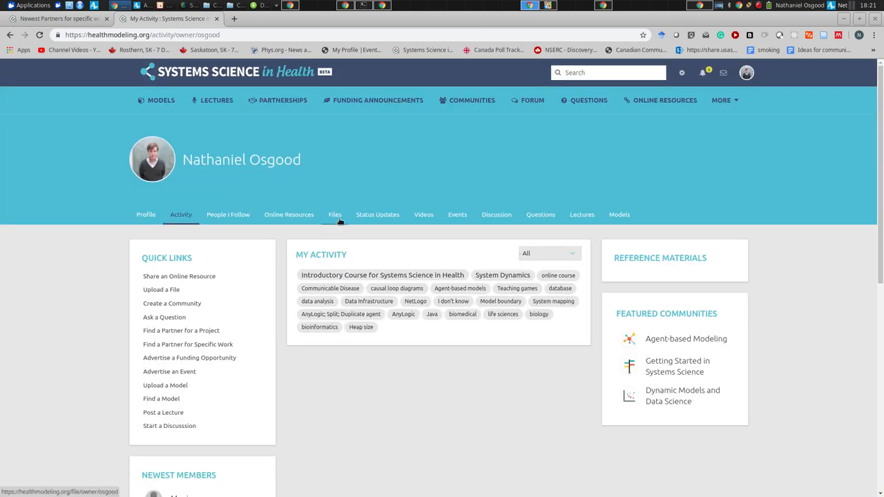
left_click(146, 214)
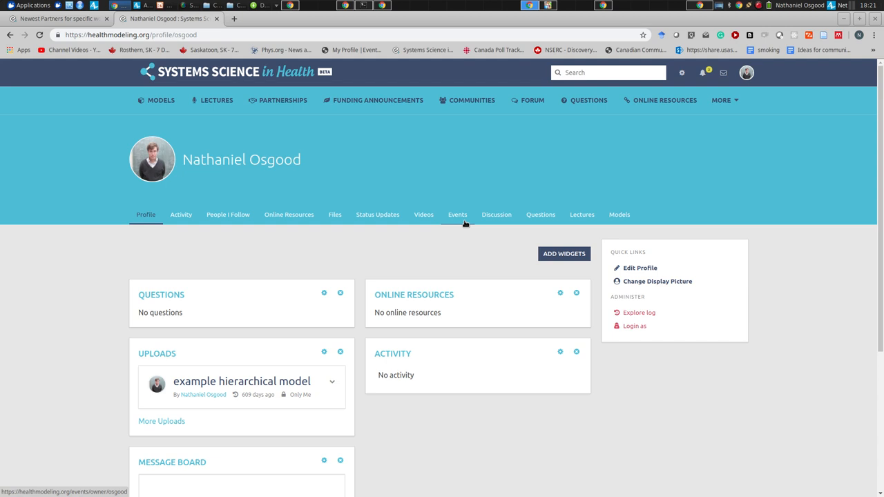
mouse_move(227, 215)
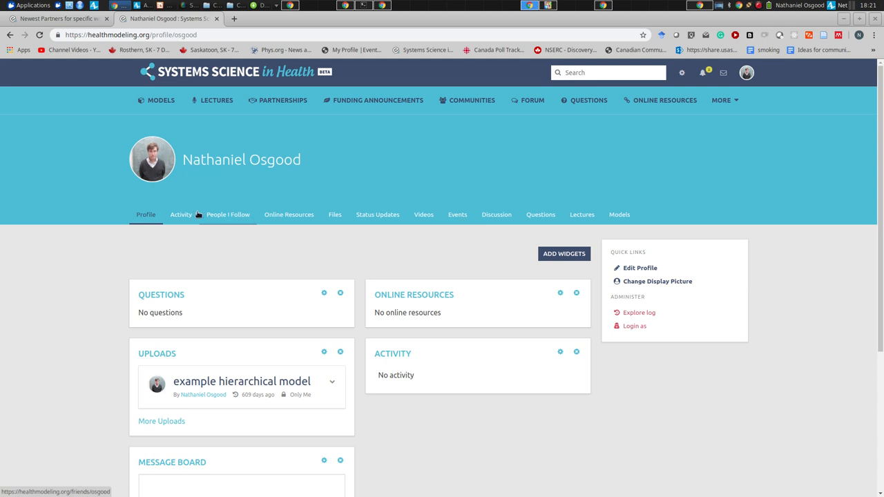
left_click(179, 216)
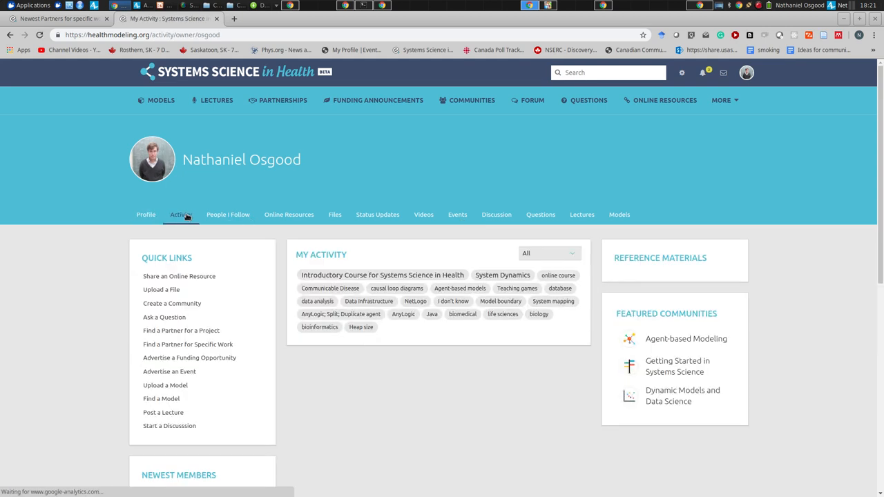
scroll("down", 3)
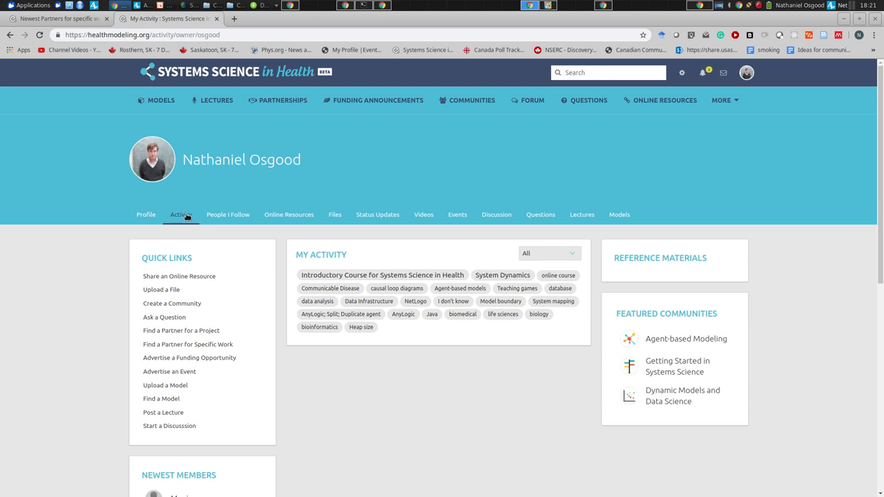
mouse_move(315, 240)
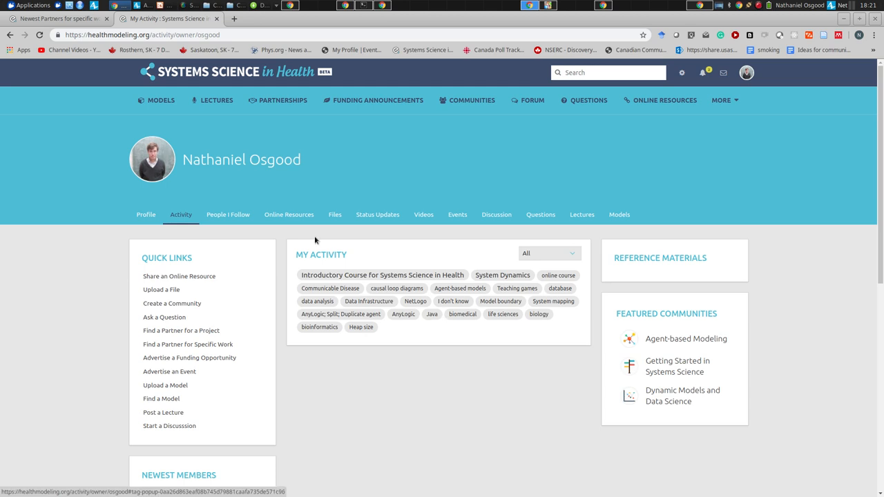
mouse_move(771, 103)
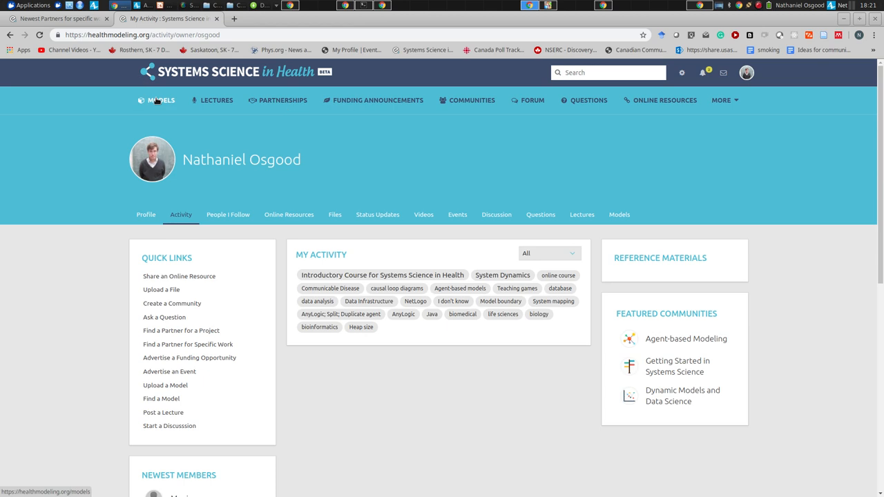
- Browse the Models catalogue from Network SIR ABM down to Coupled Contagion and T2DMCalibrationModel
left_click(160, 99)
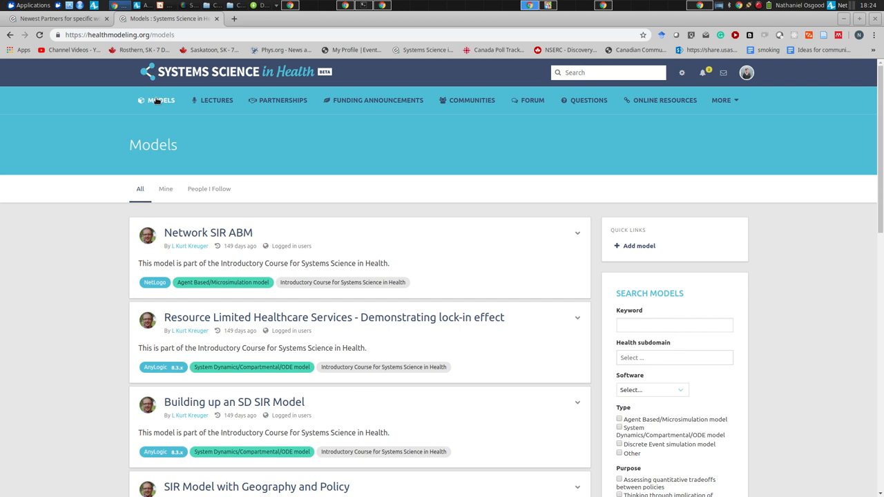
scroll("down", 3)
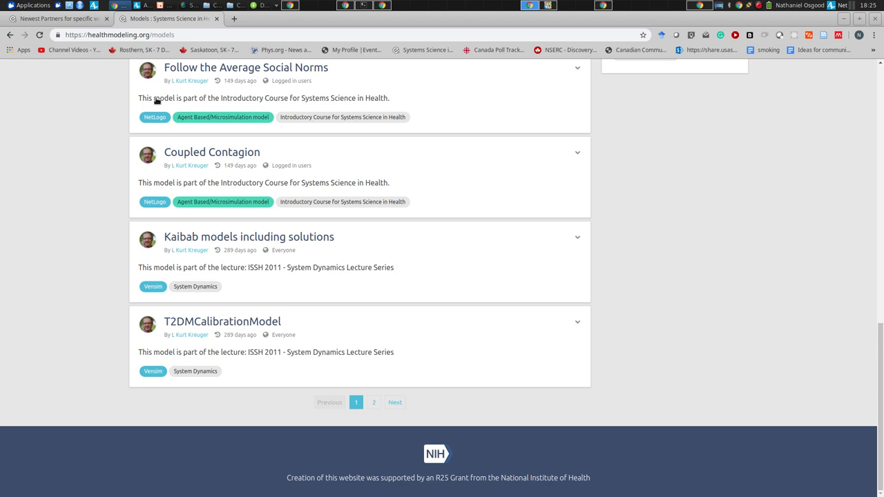
mouse_move(387, 32)
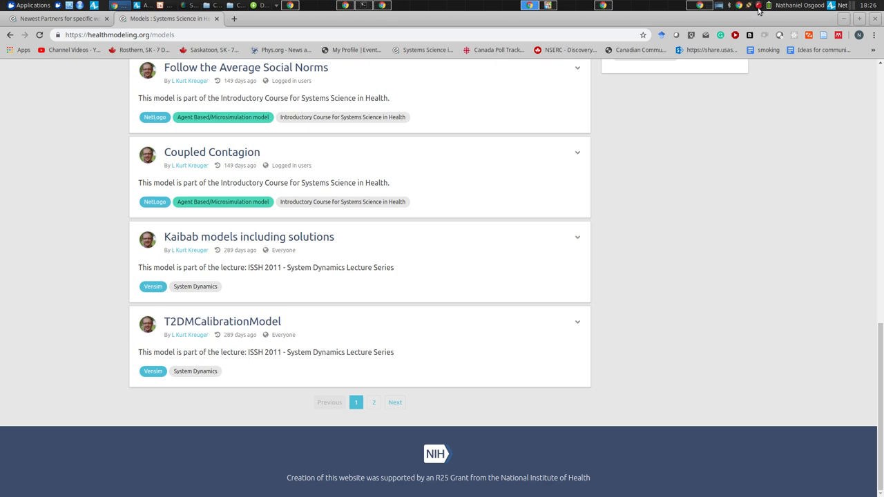
left_click(758, 8)
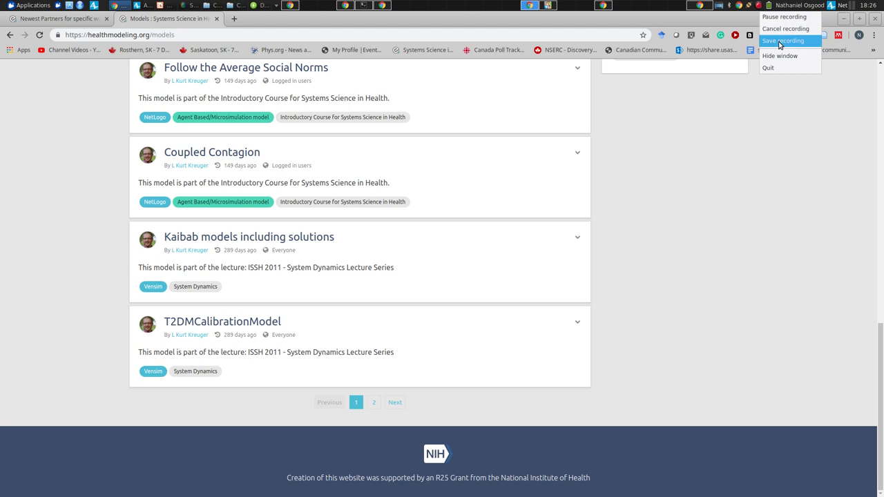